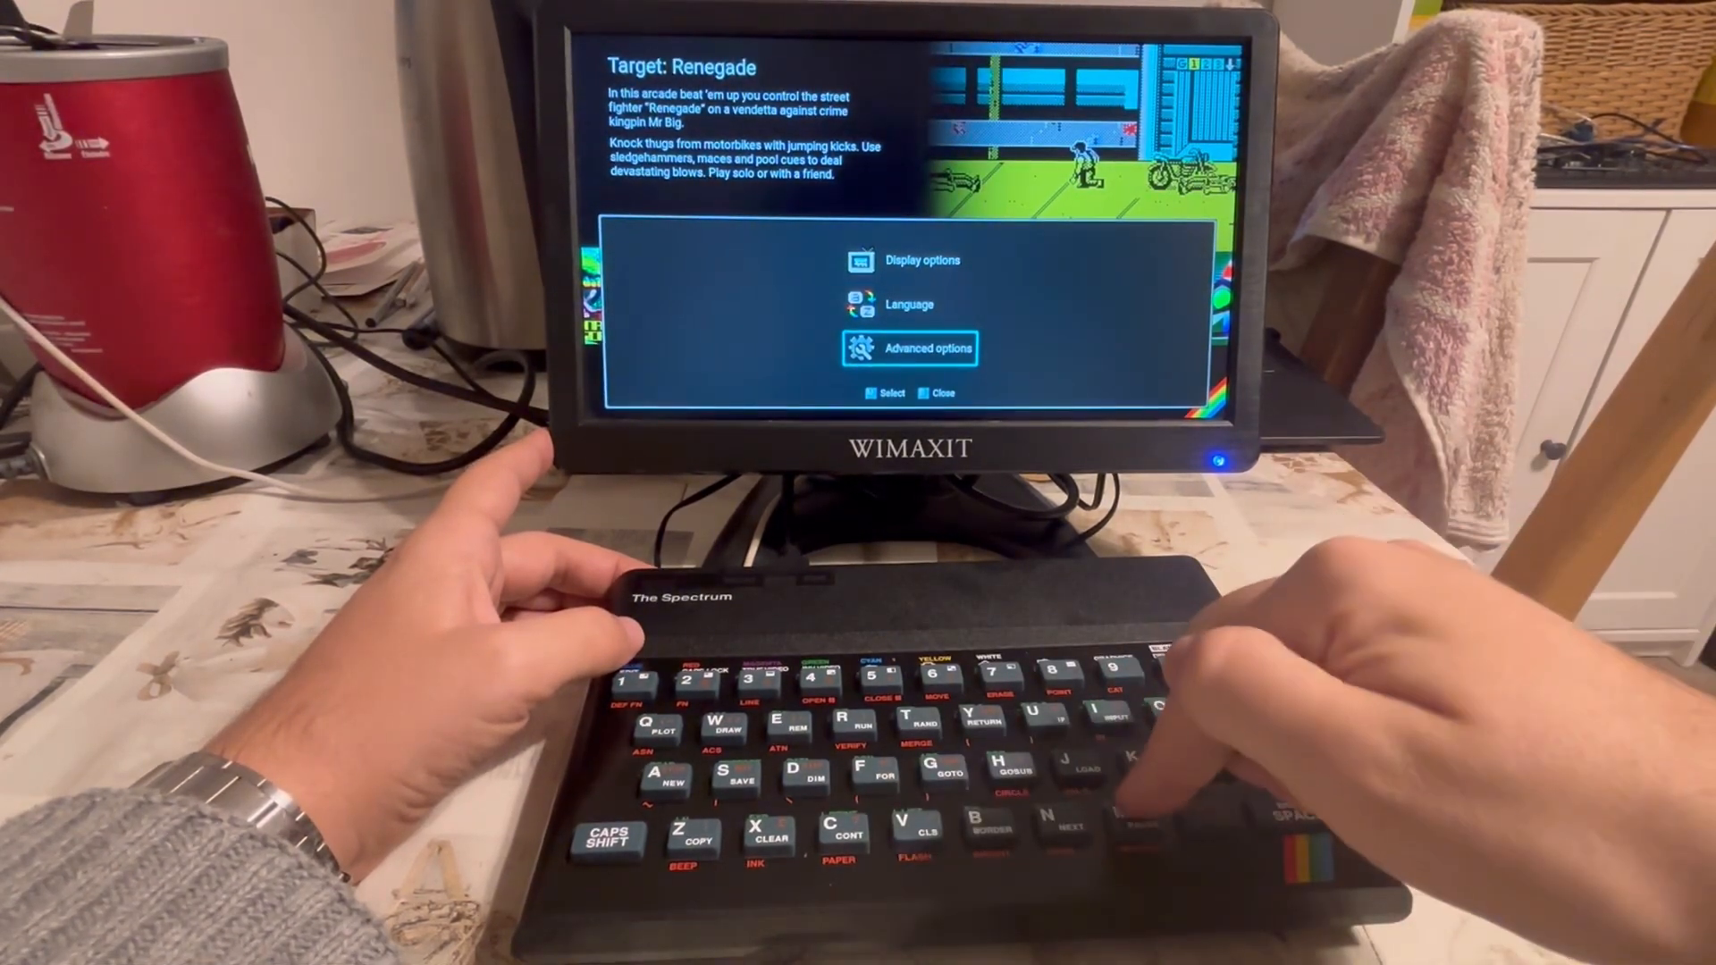
# Go through Advanced options to the Boot mode setting to enter Sinclair BASIC.
pyautogui.press('enter')
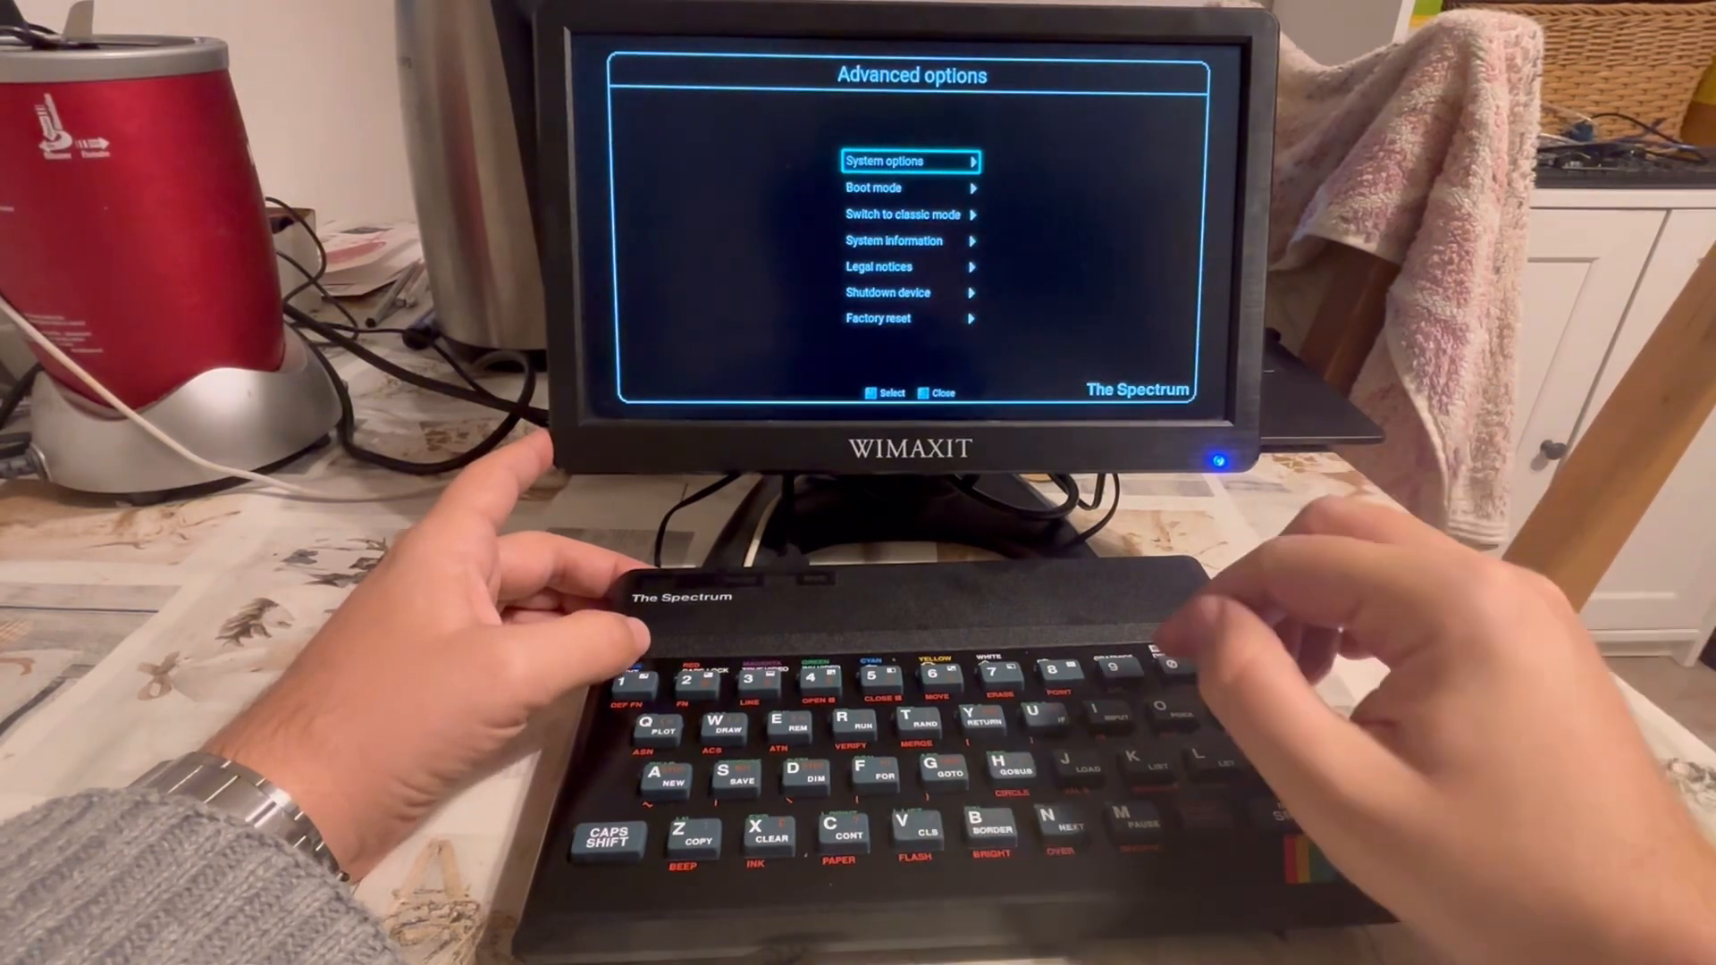
pyautogui.press('down')
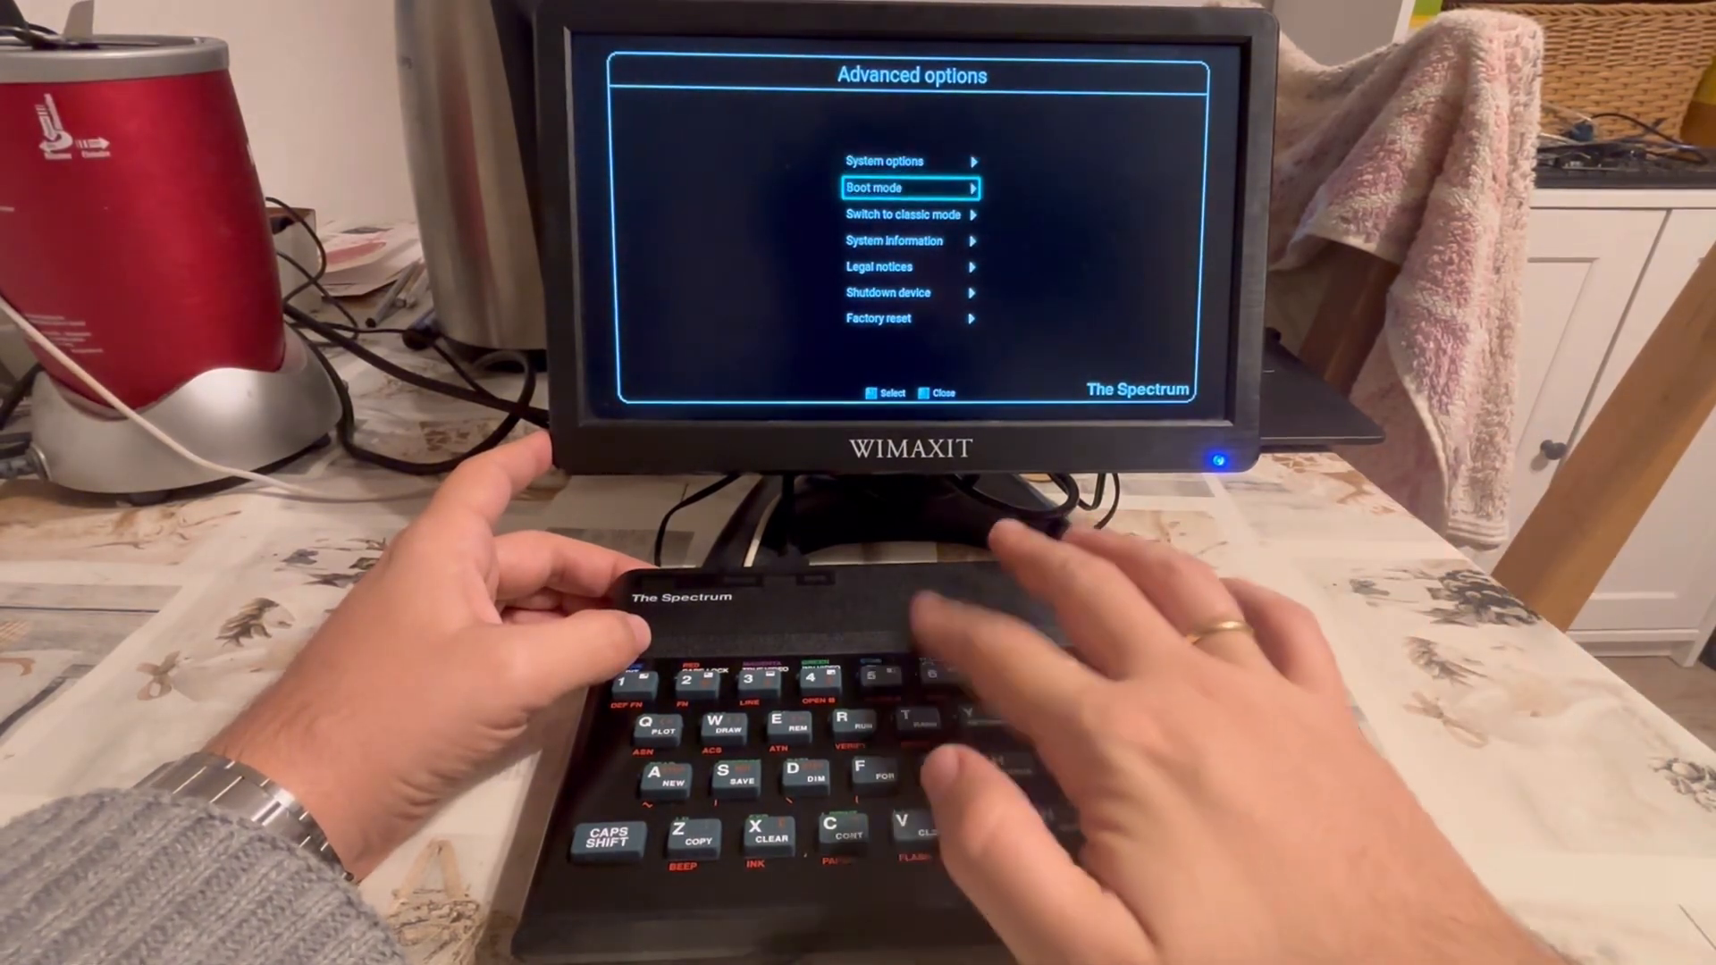
pyautogui.press('down')
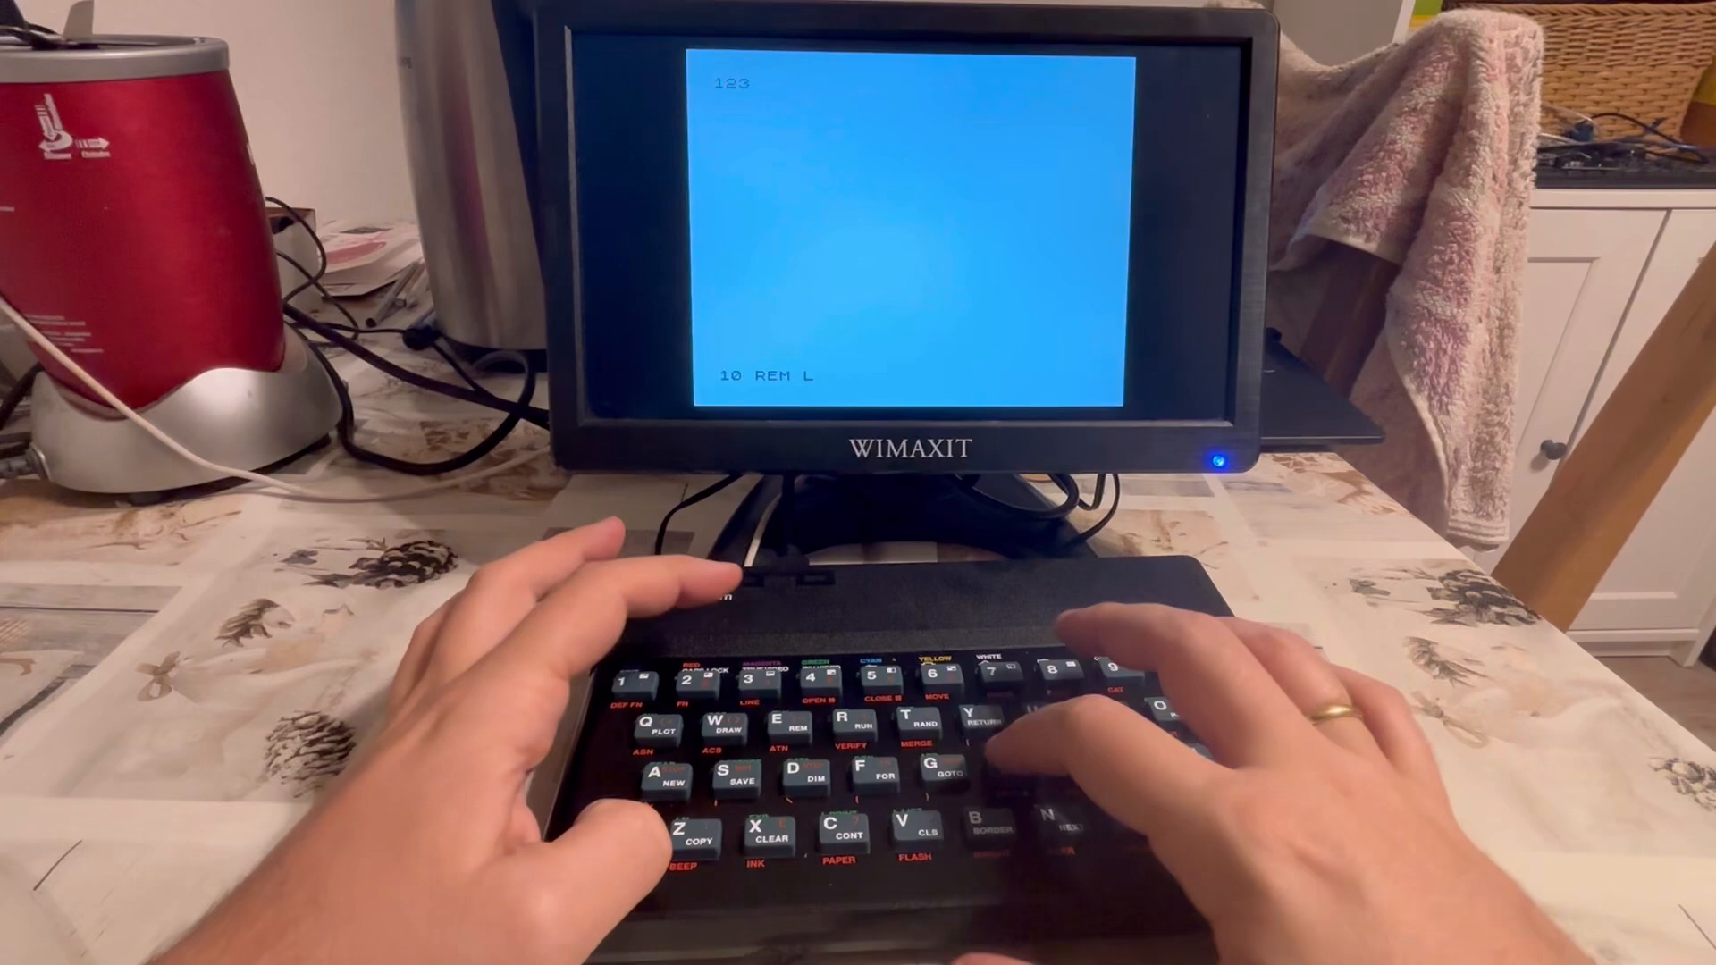
# Enter remark lines 10 'Hello there, my dear' and 20 'viewers!'.
pyautogui.write('HeLL')
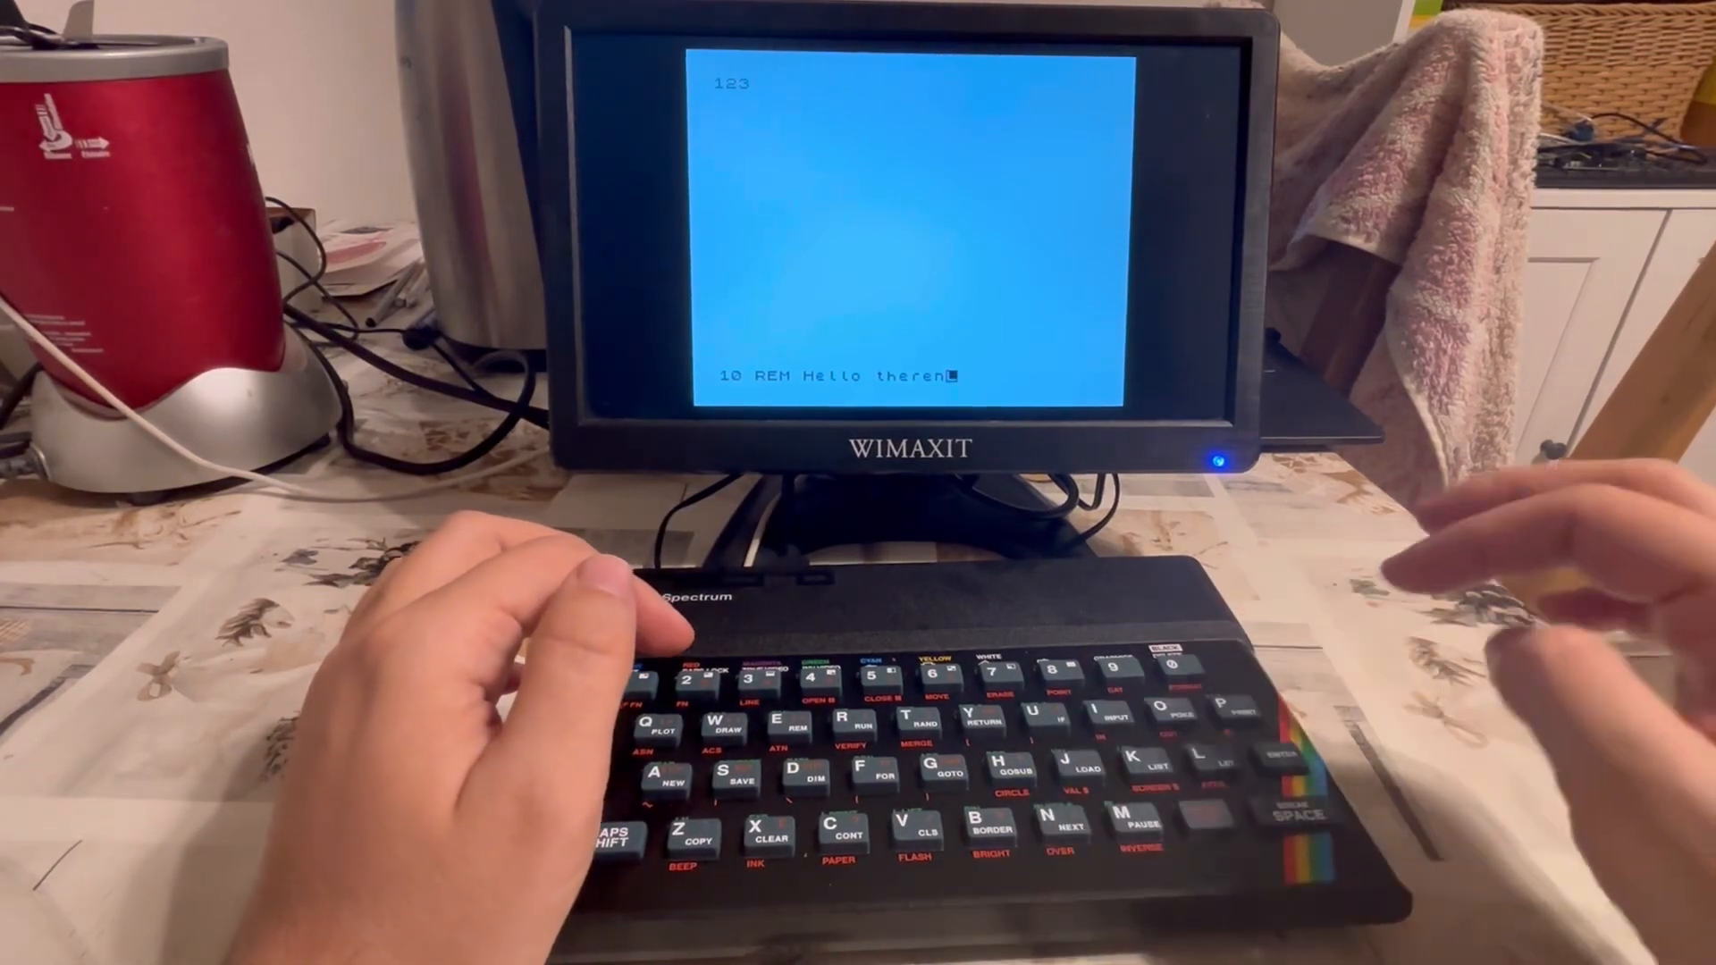
pyautogui.press('backspace')
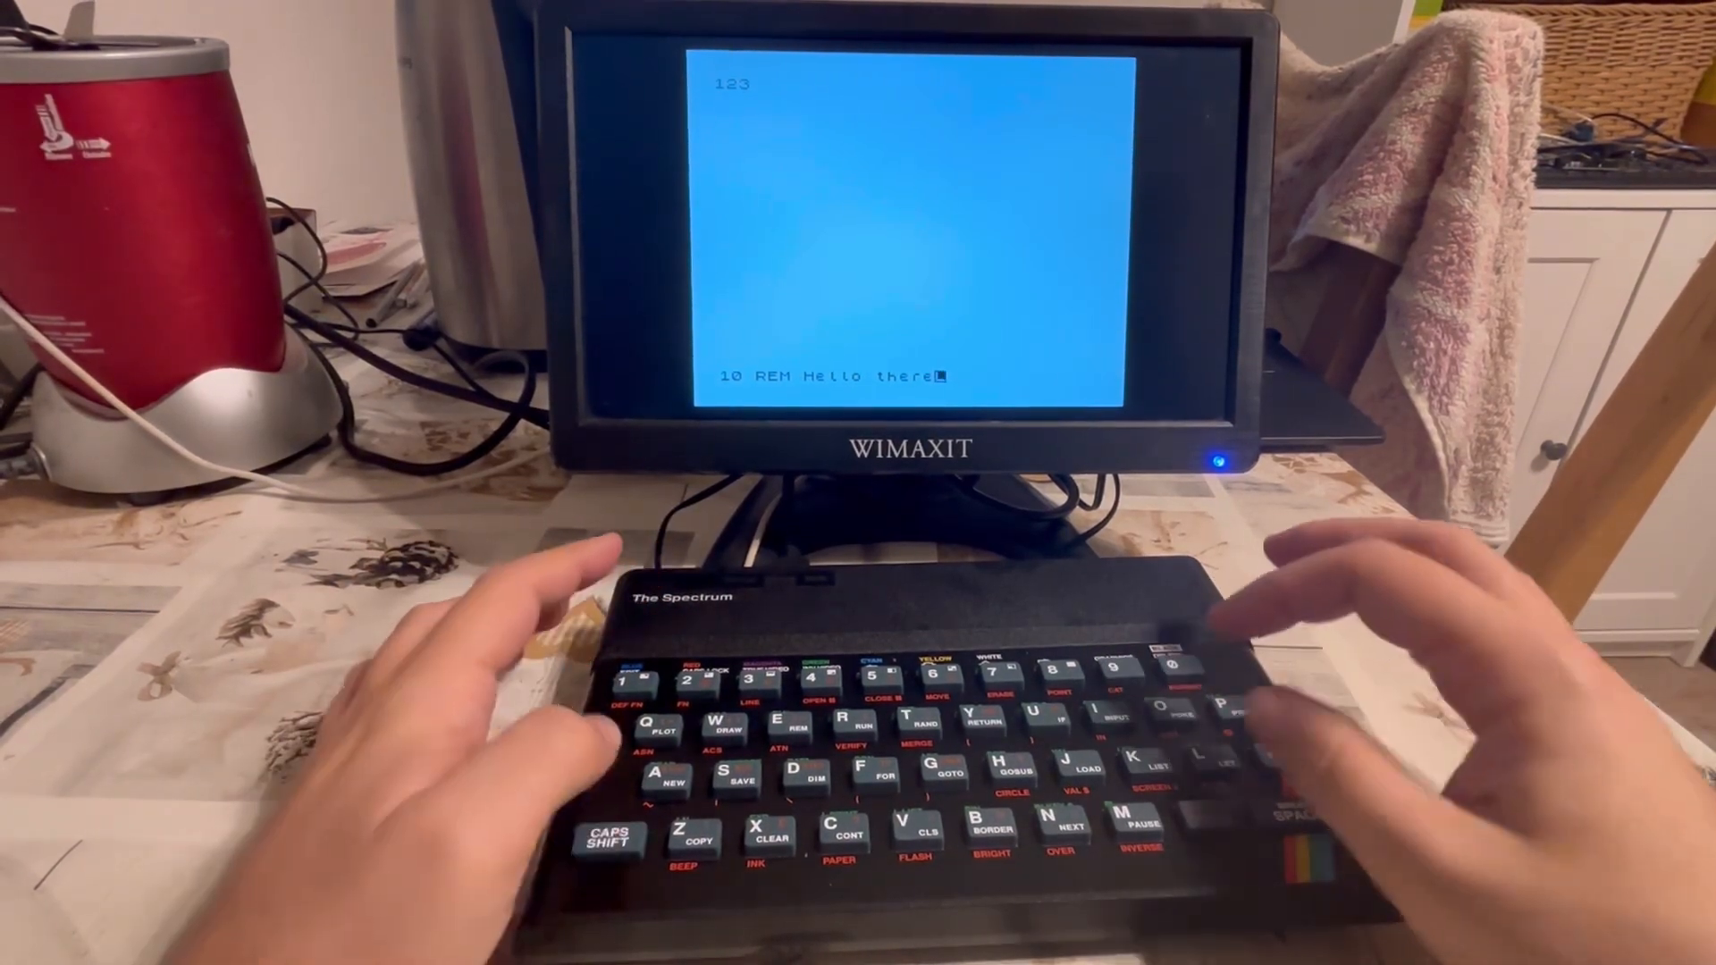
pyautogui.write(', L')
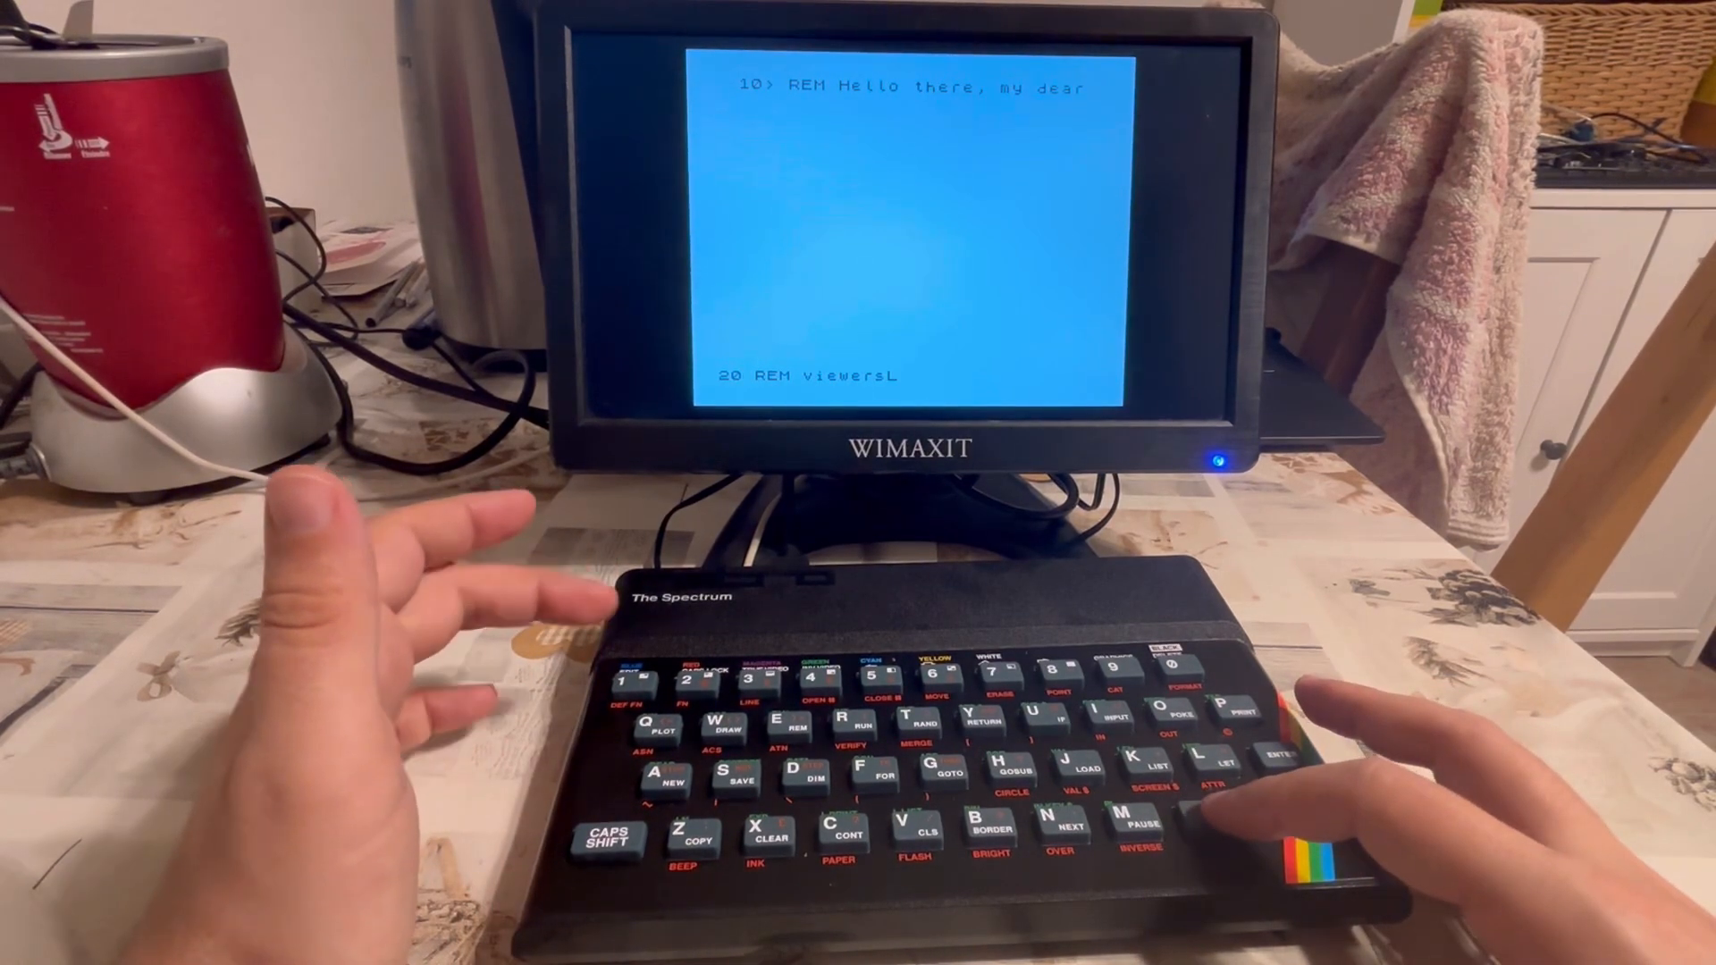
pyautogui.write('!')
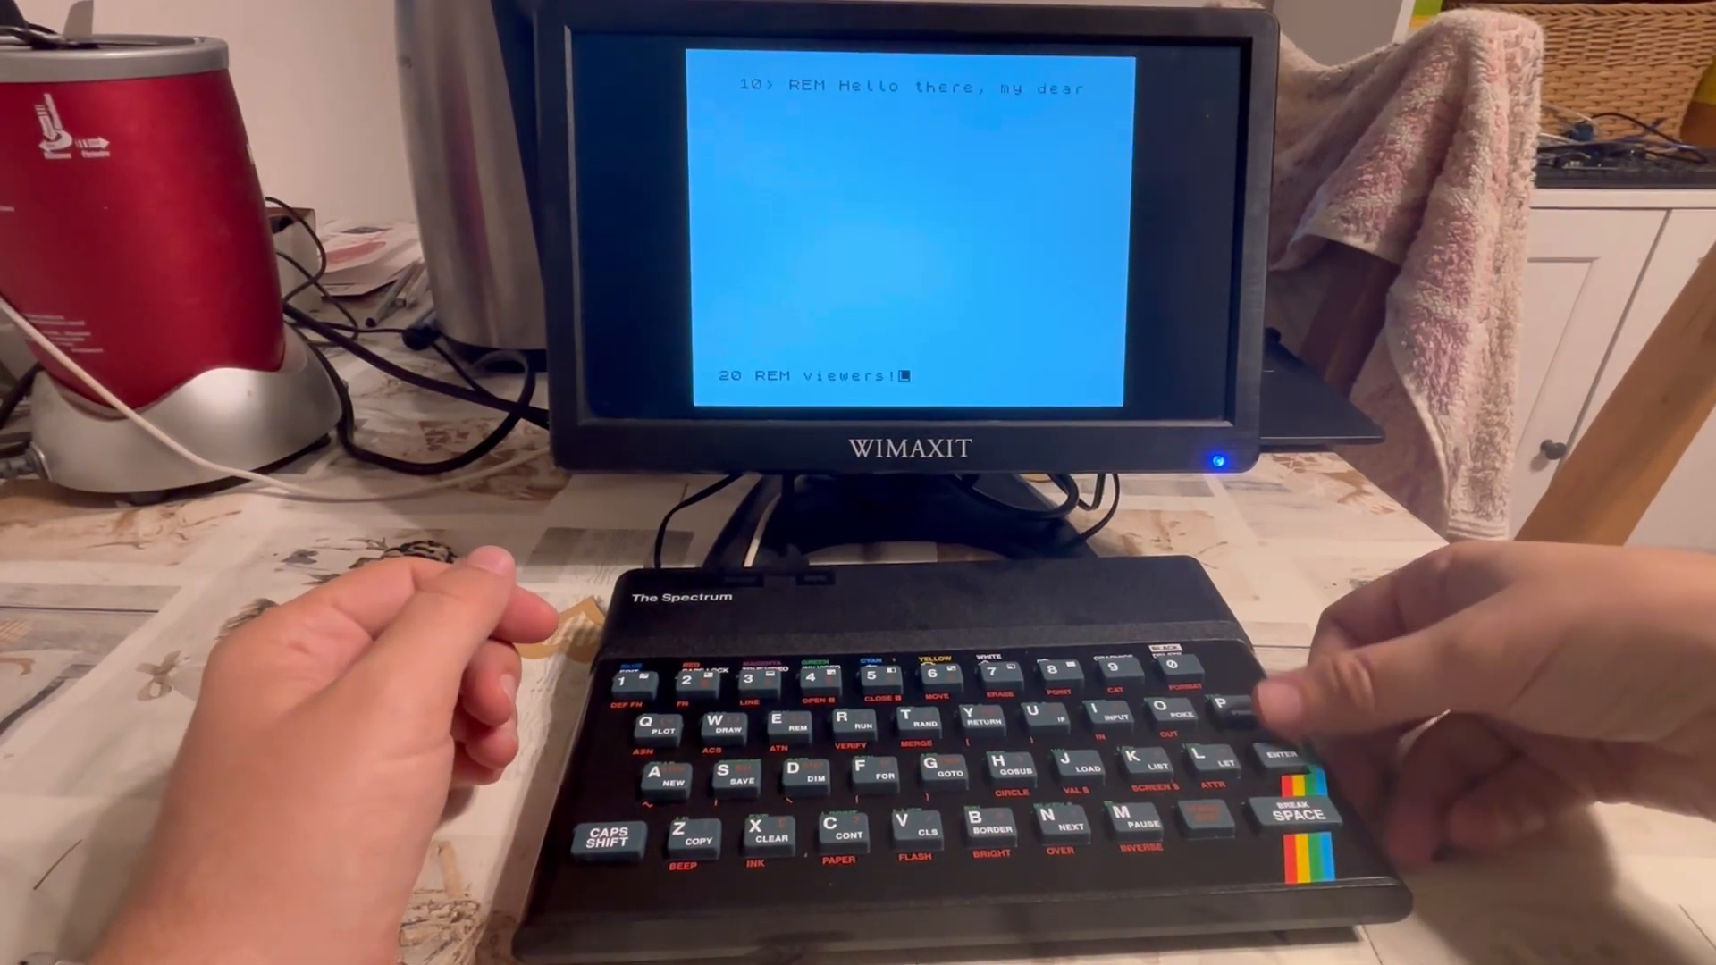
pyautogui.press('enter')
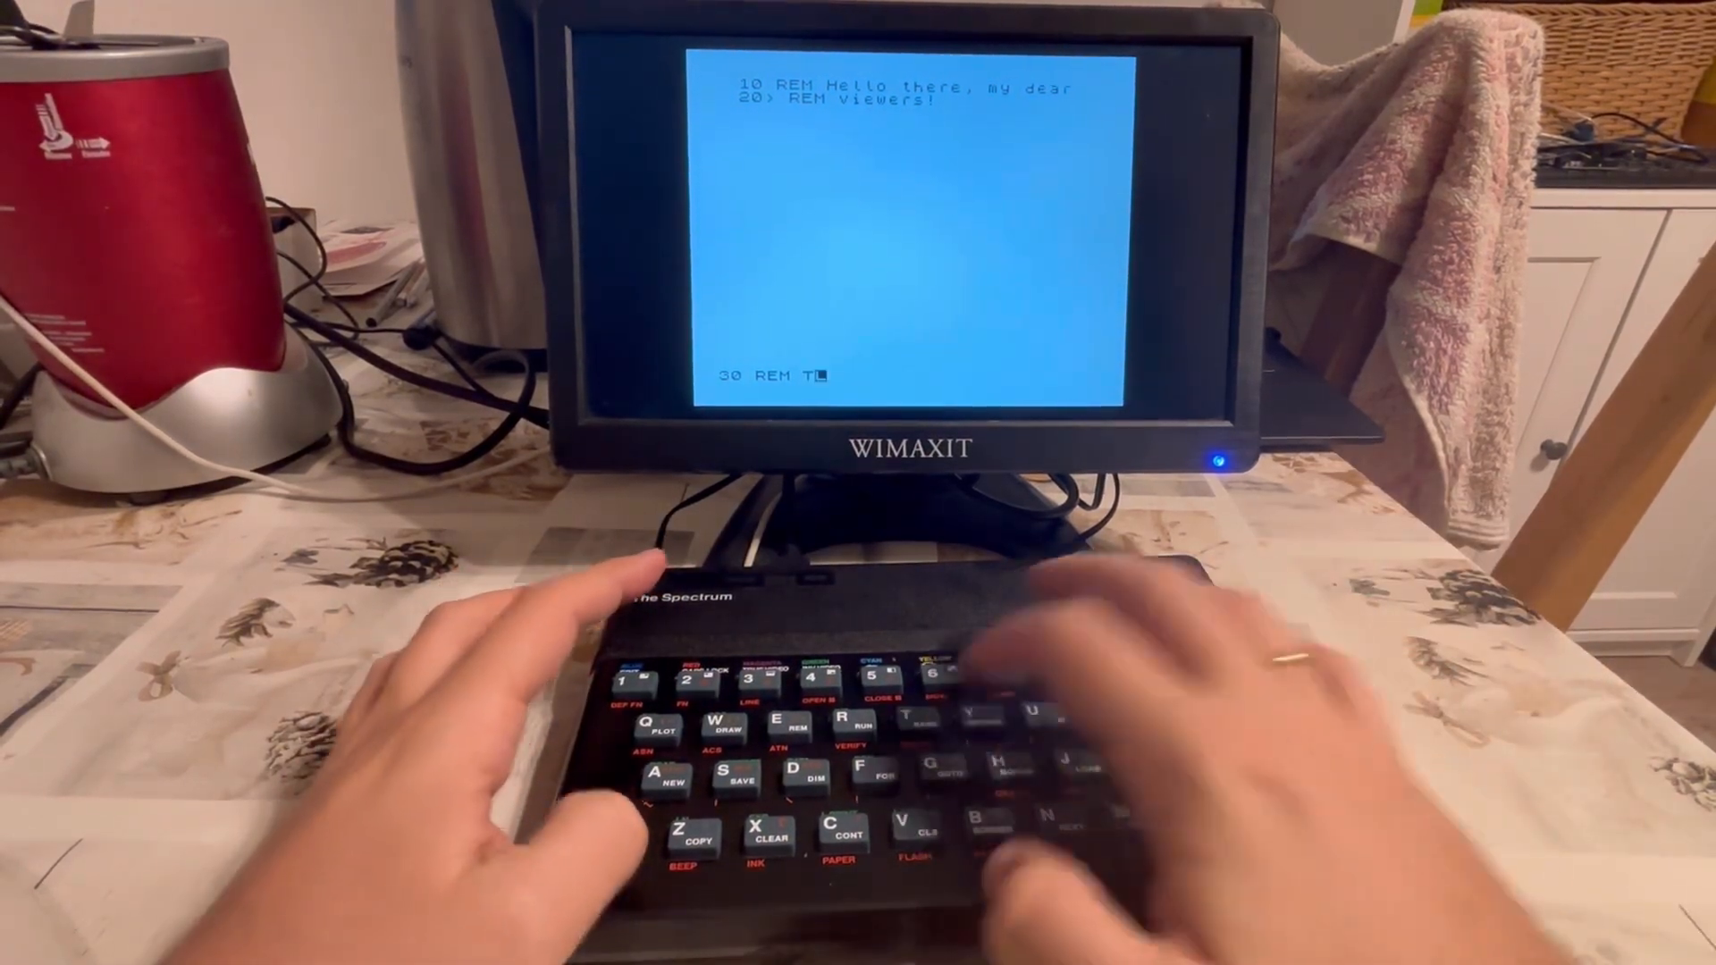
# Enter remark lines 30 'This is a text file' and 40 'written on a Spectrum.'.
pyautogui.write('his is a')
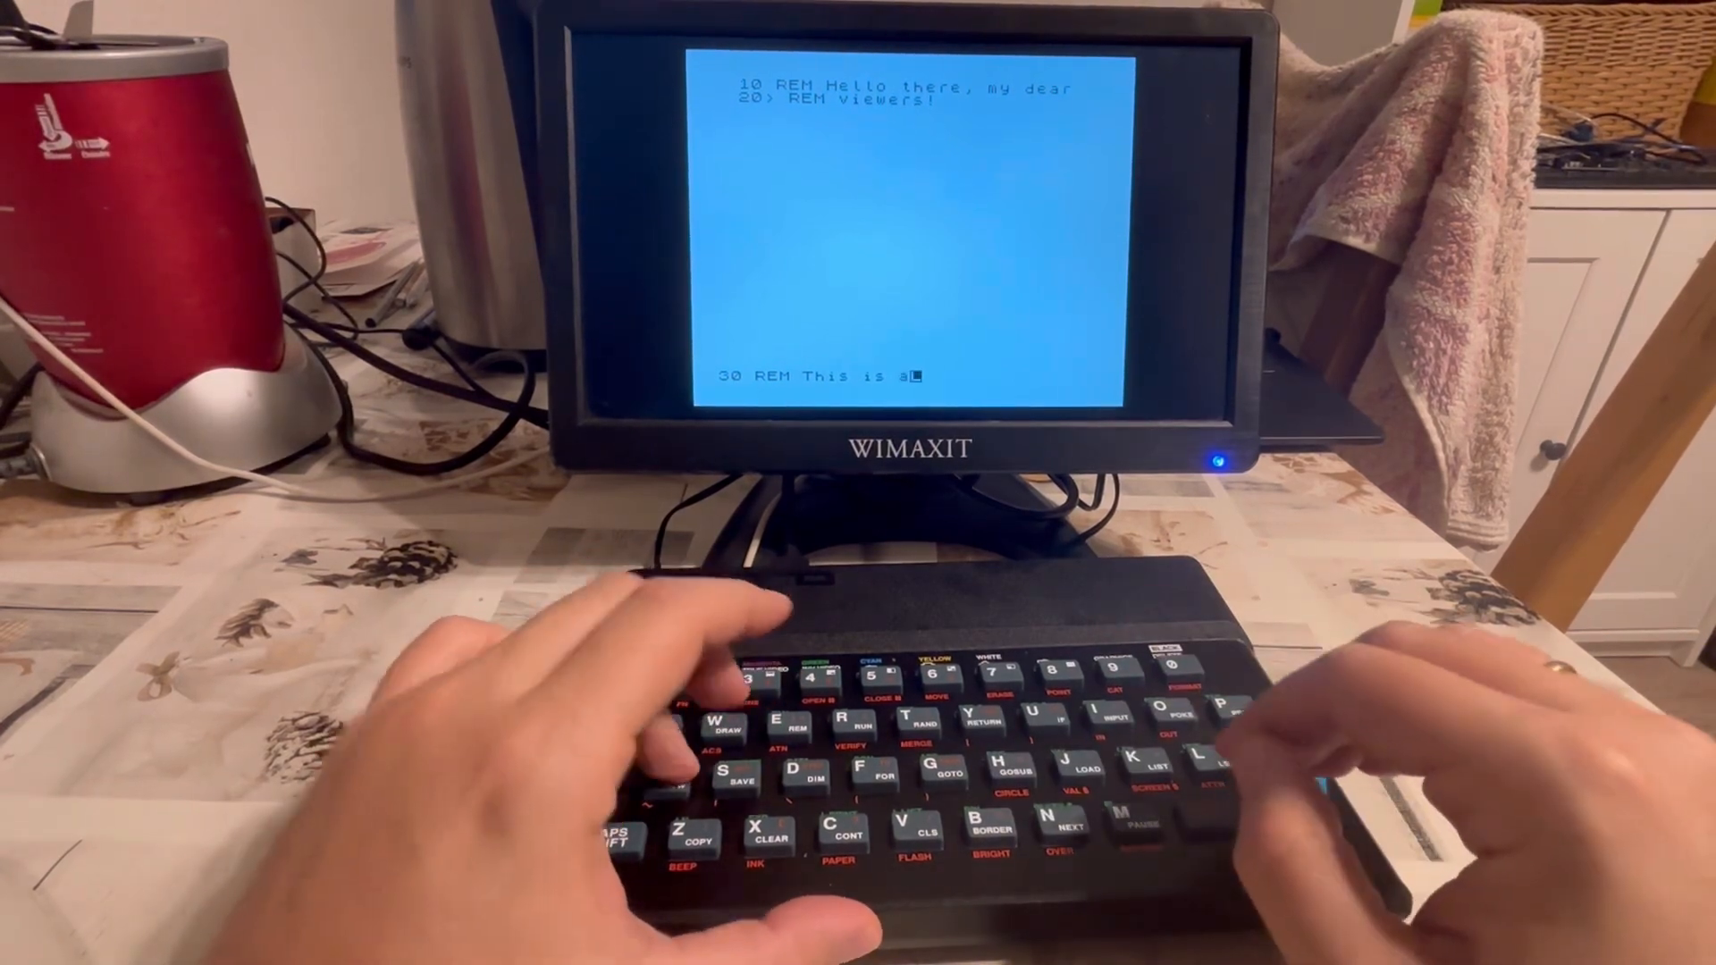
pyautogui.write('text file')
pyautogui.write('40')
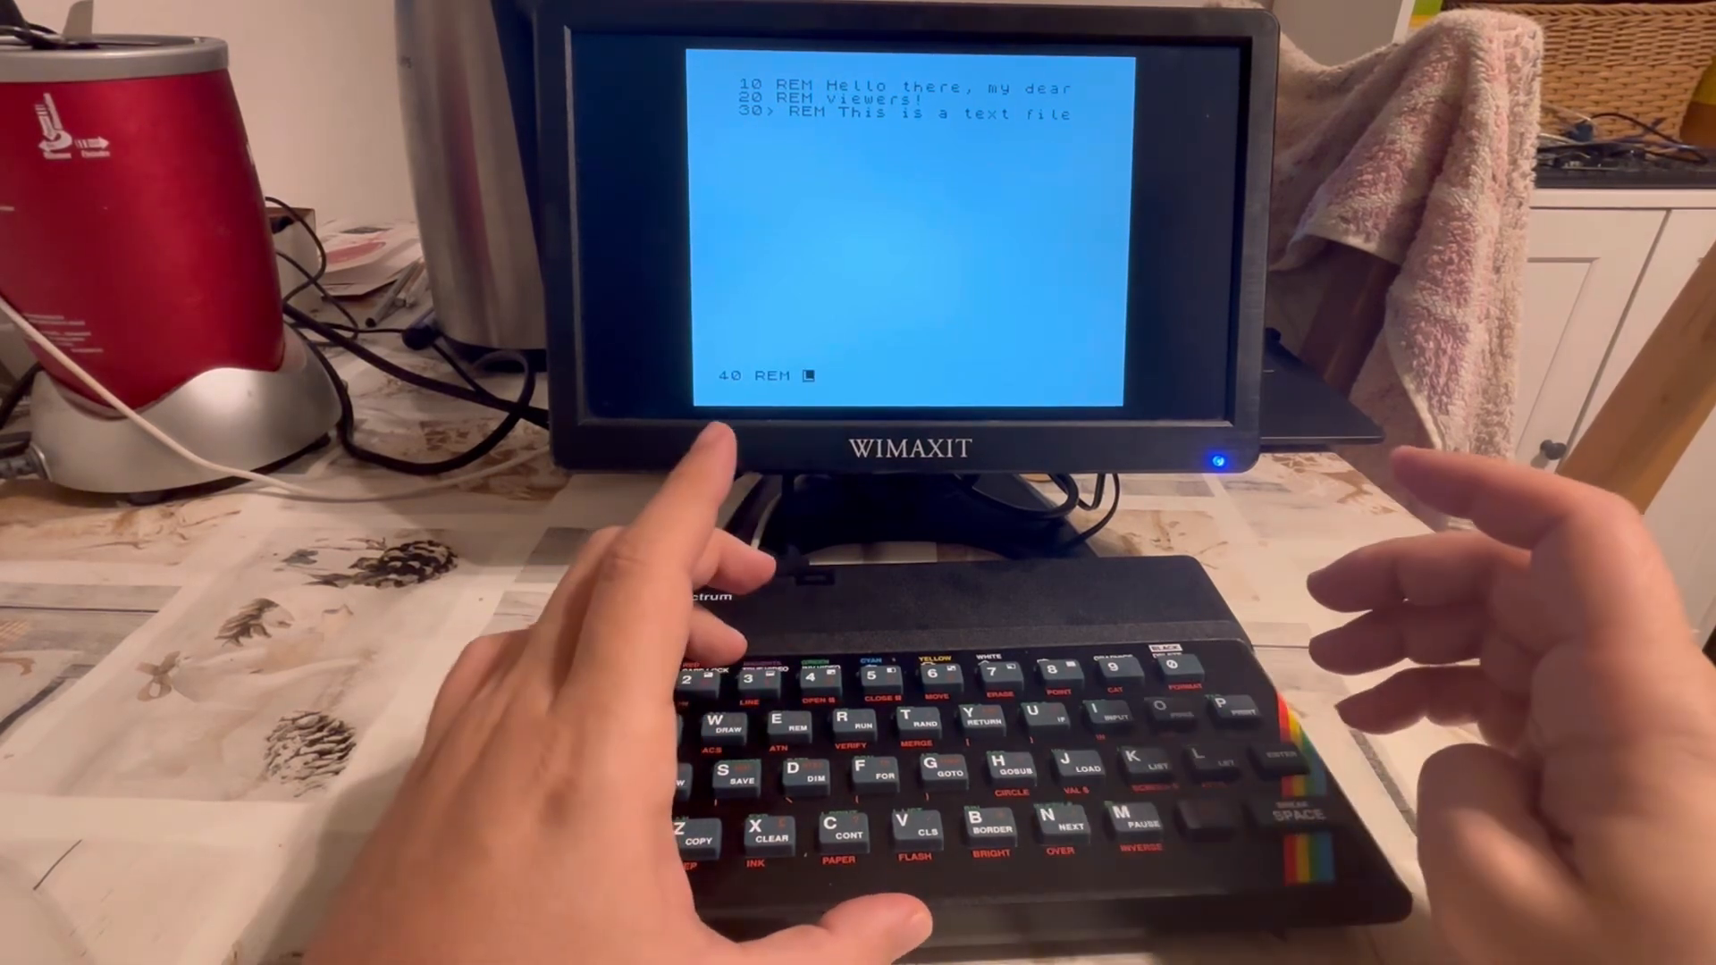
pyautogui.write('writ')
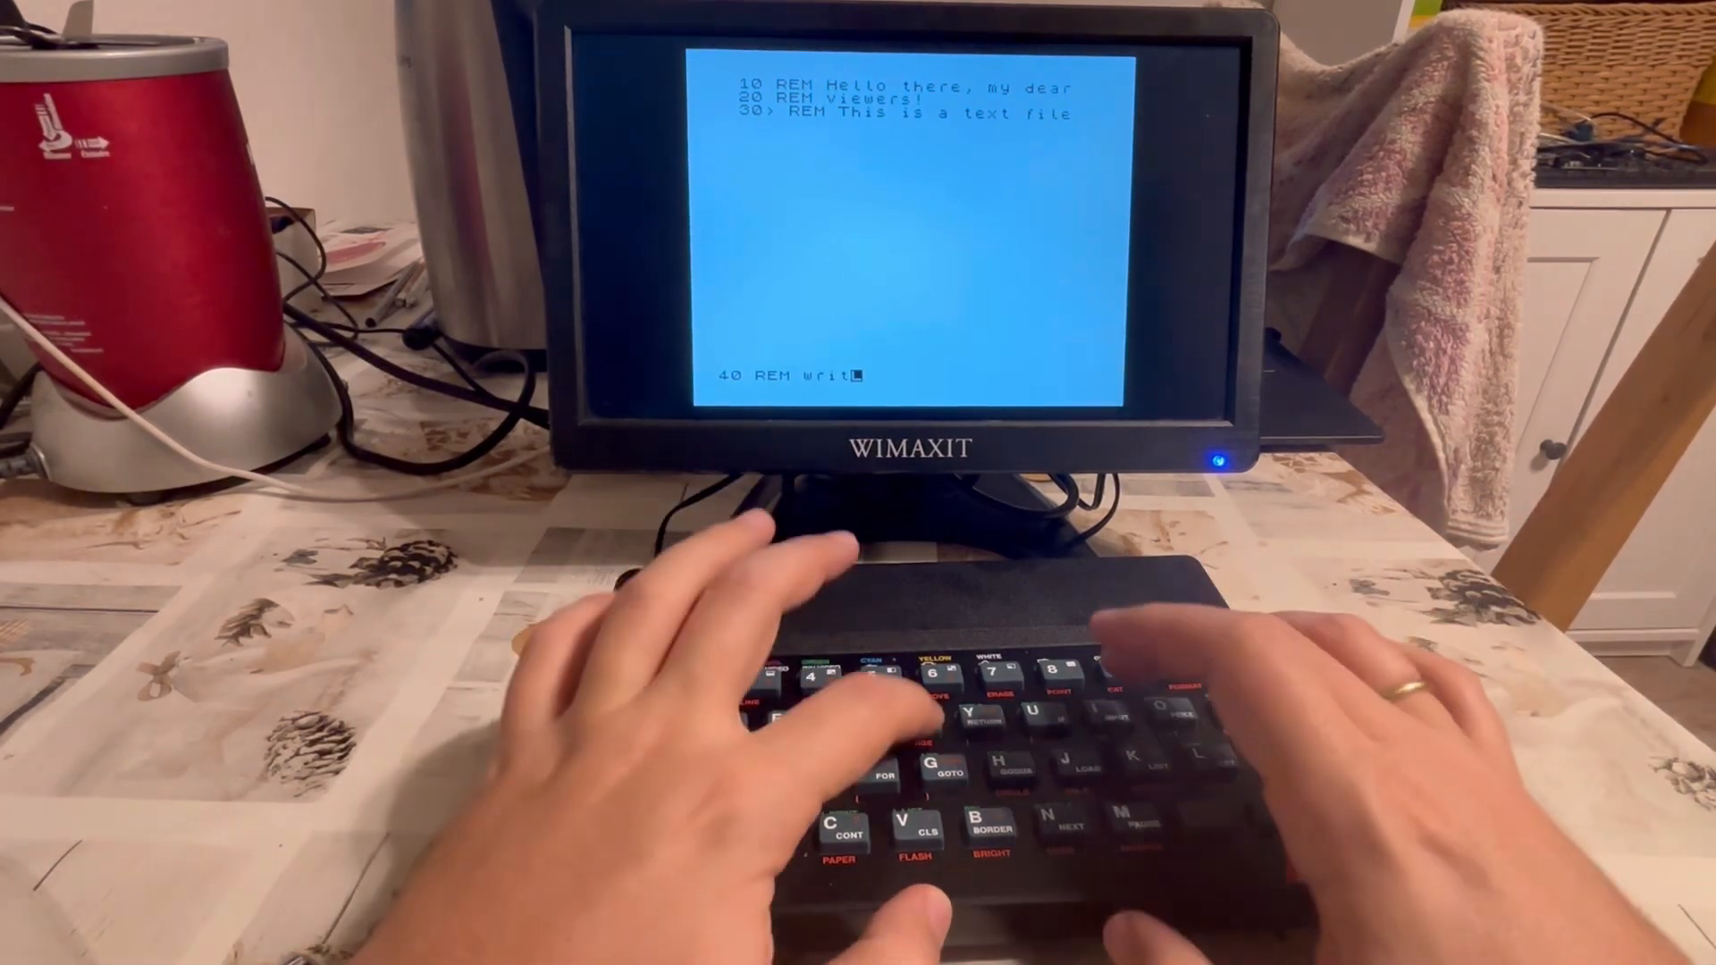
pyautogui.write('ten')
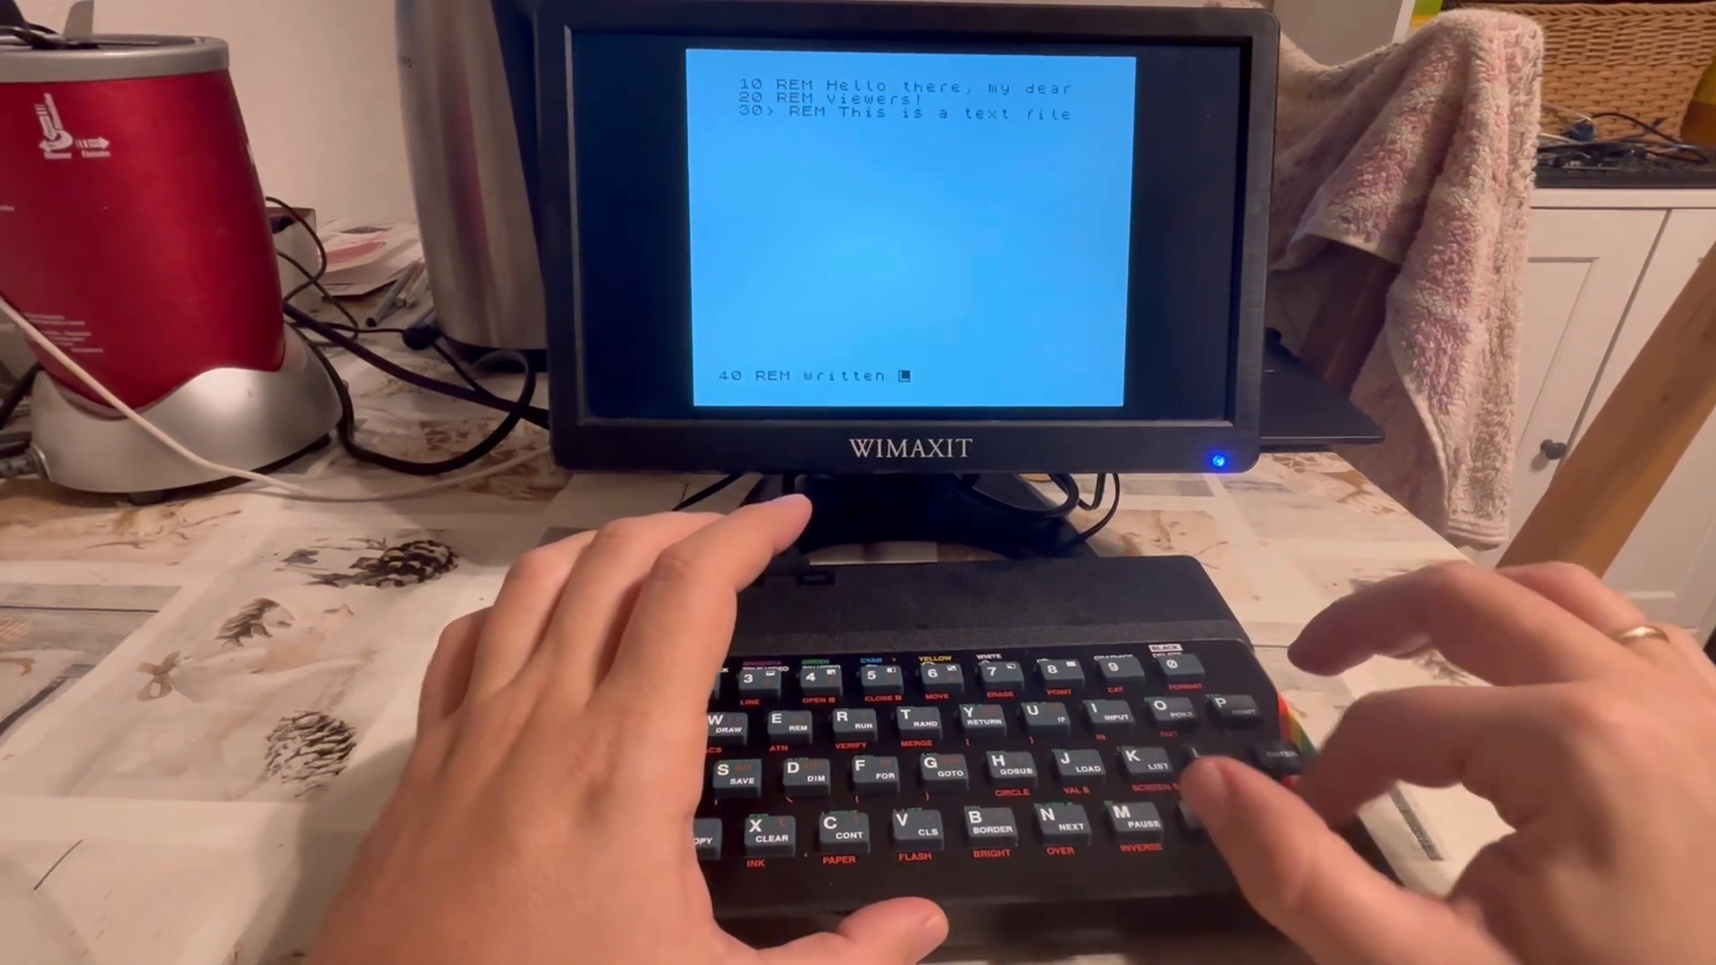
pyautogui.write('on aL')
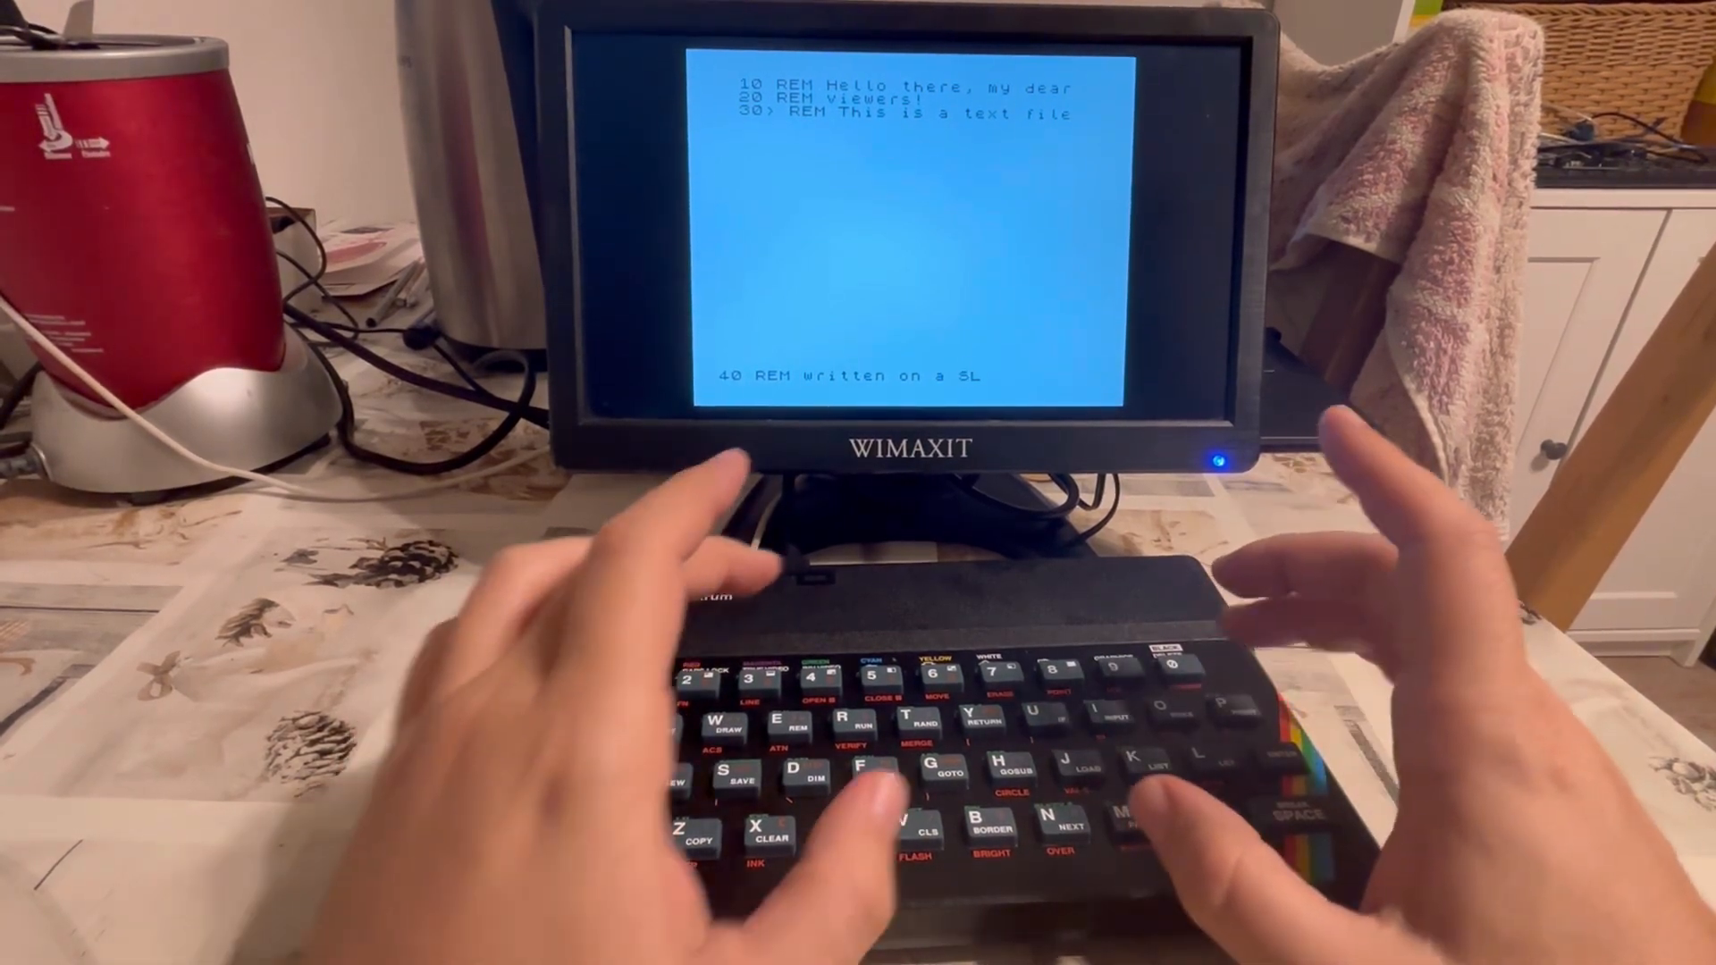
pyautogui.write('Spectrum.')
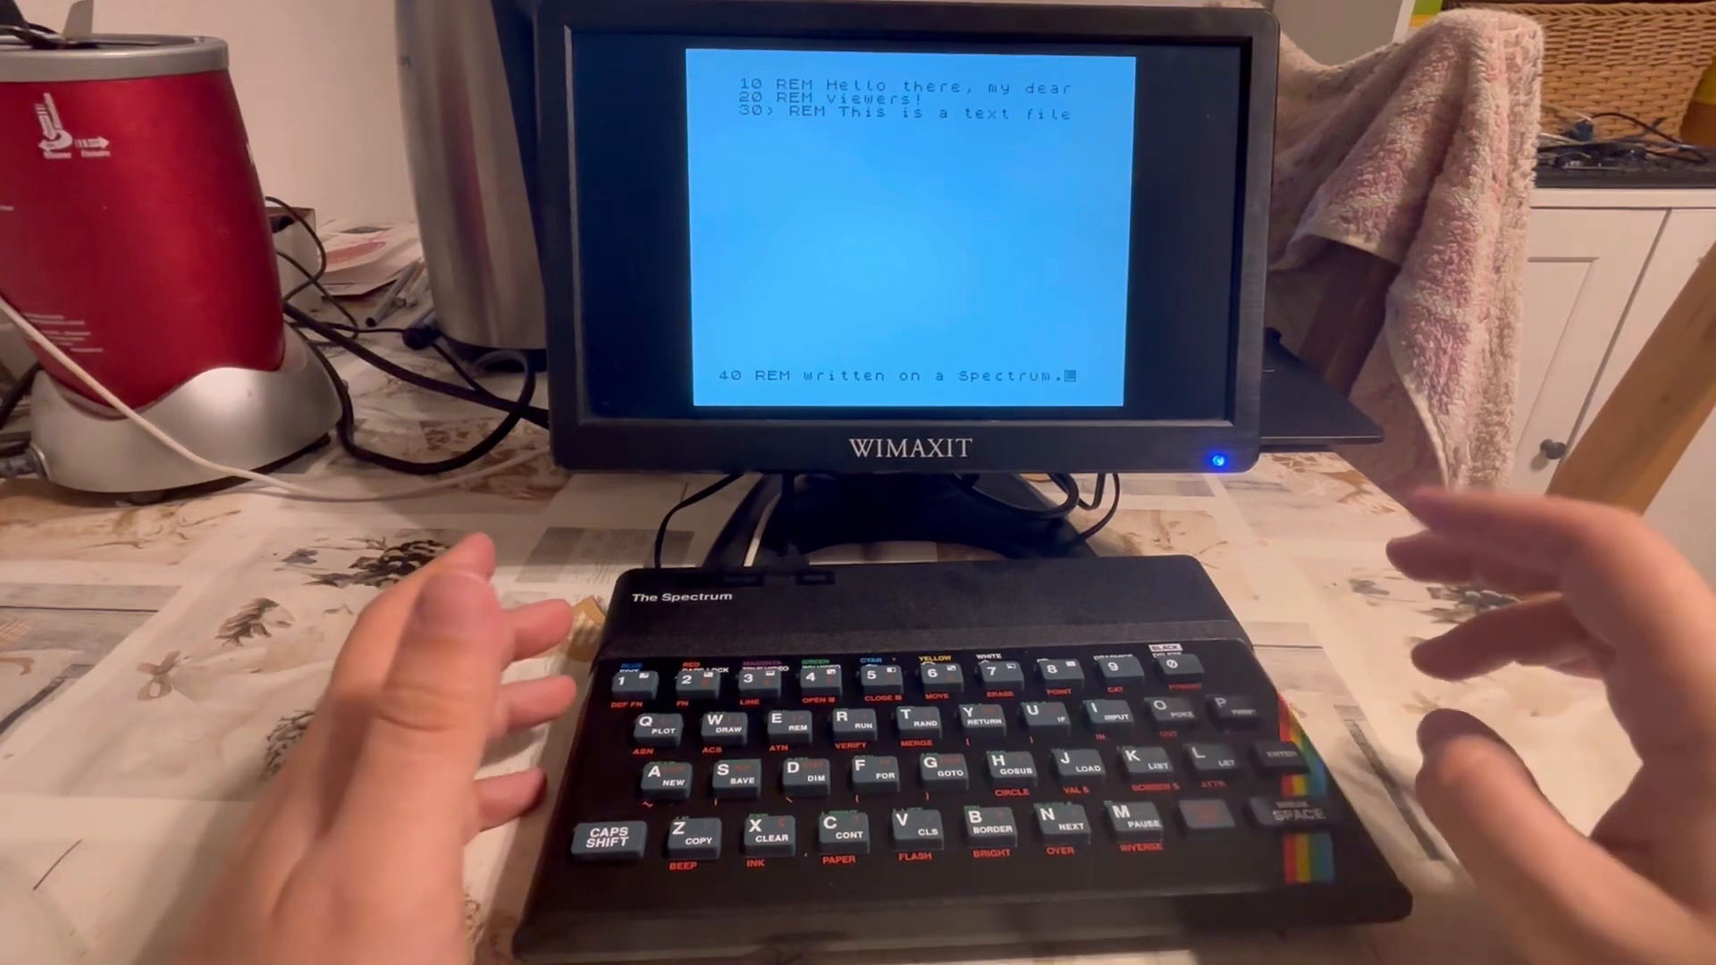
pyautogui.press('l')
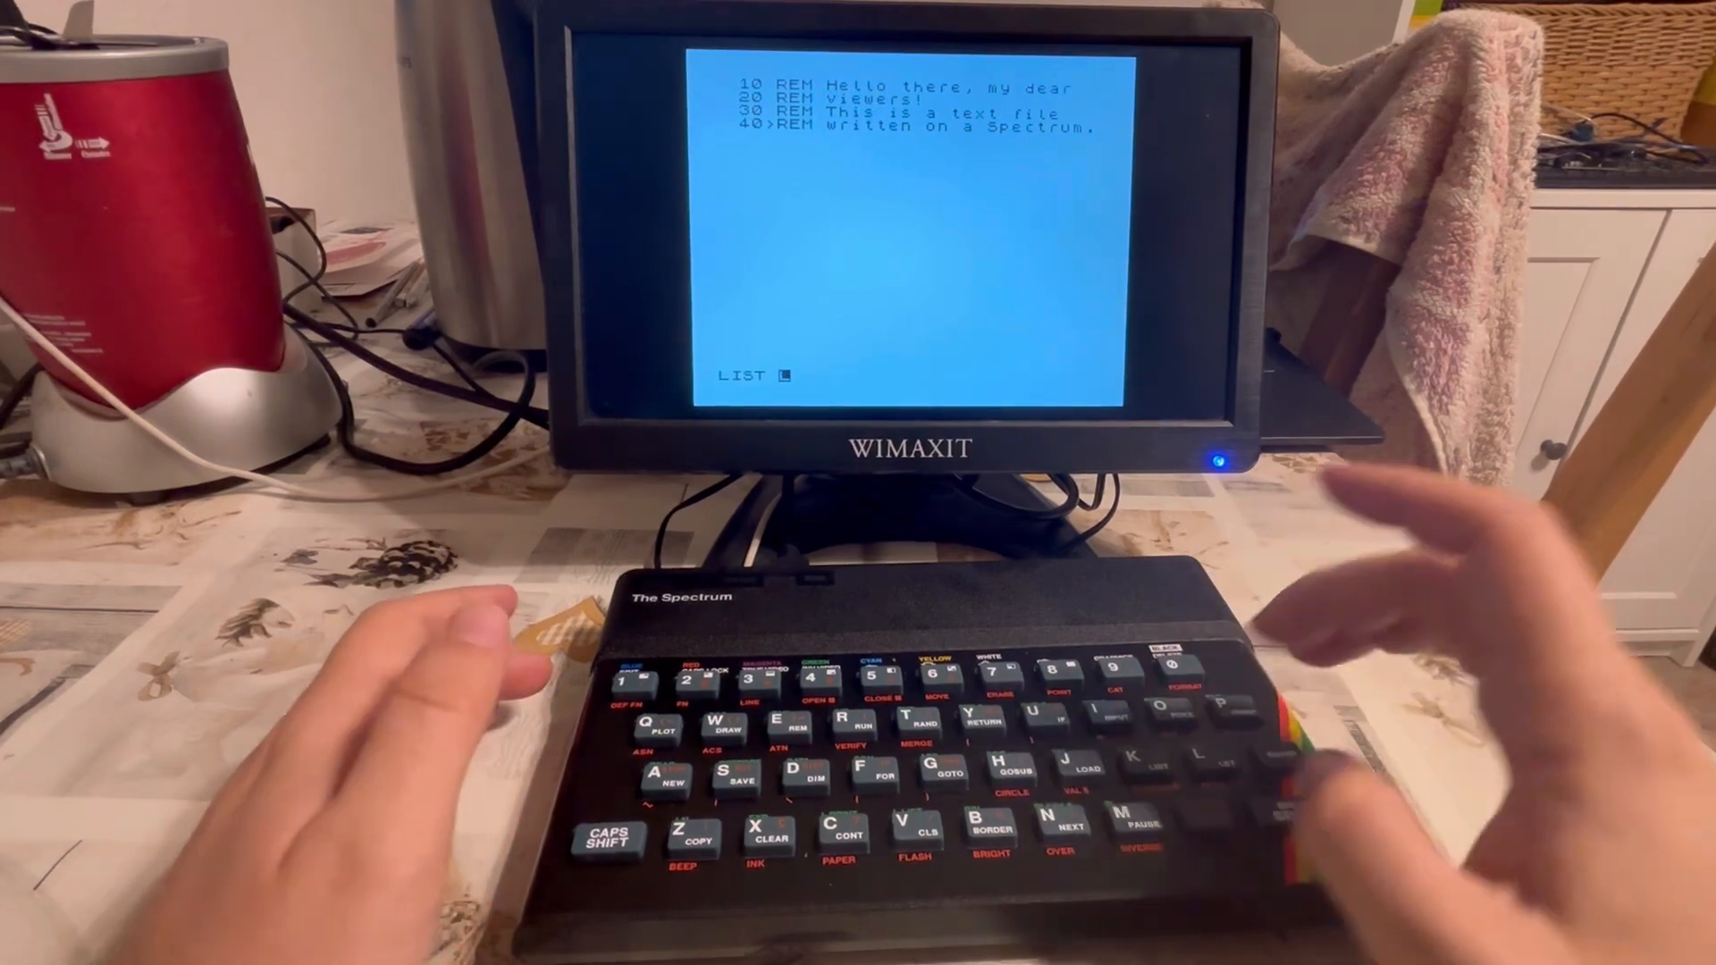
# Run LIST to display all four REM lines with the OK report.
pyautogui.press('enter')
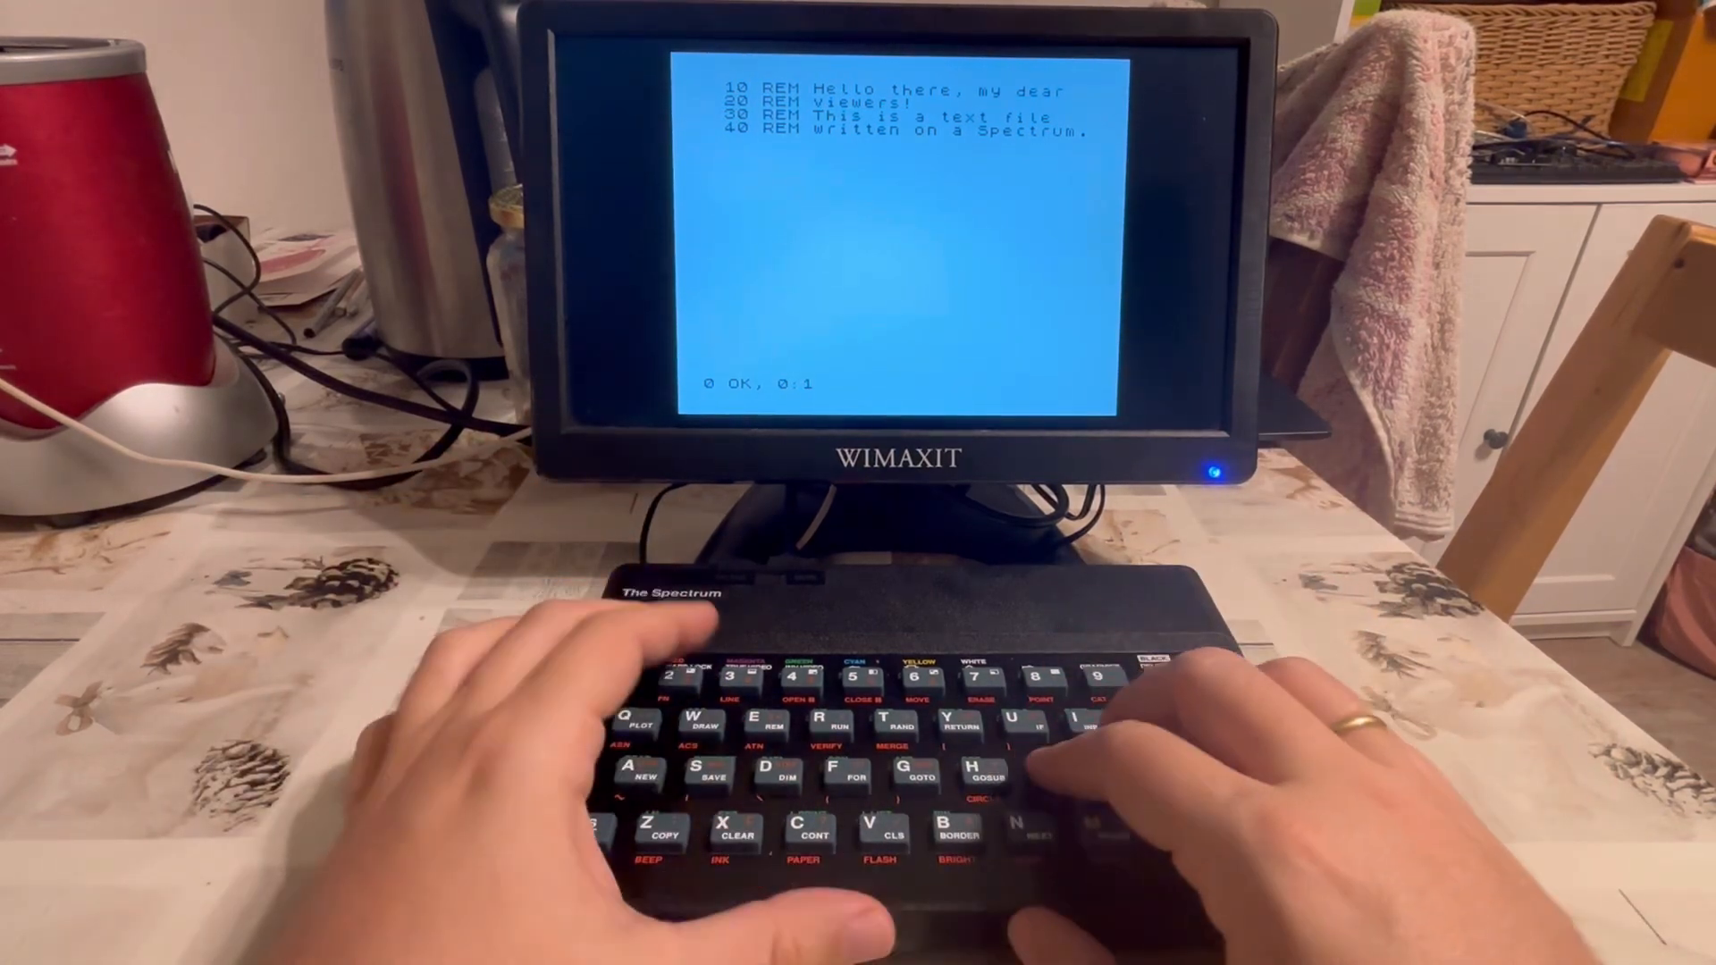
# Run SAVE "spec" LINE to store the four-line program.
pyautogui.write('SAVE L')
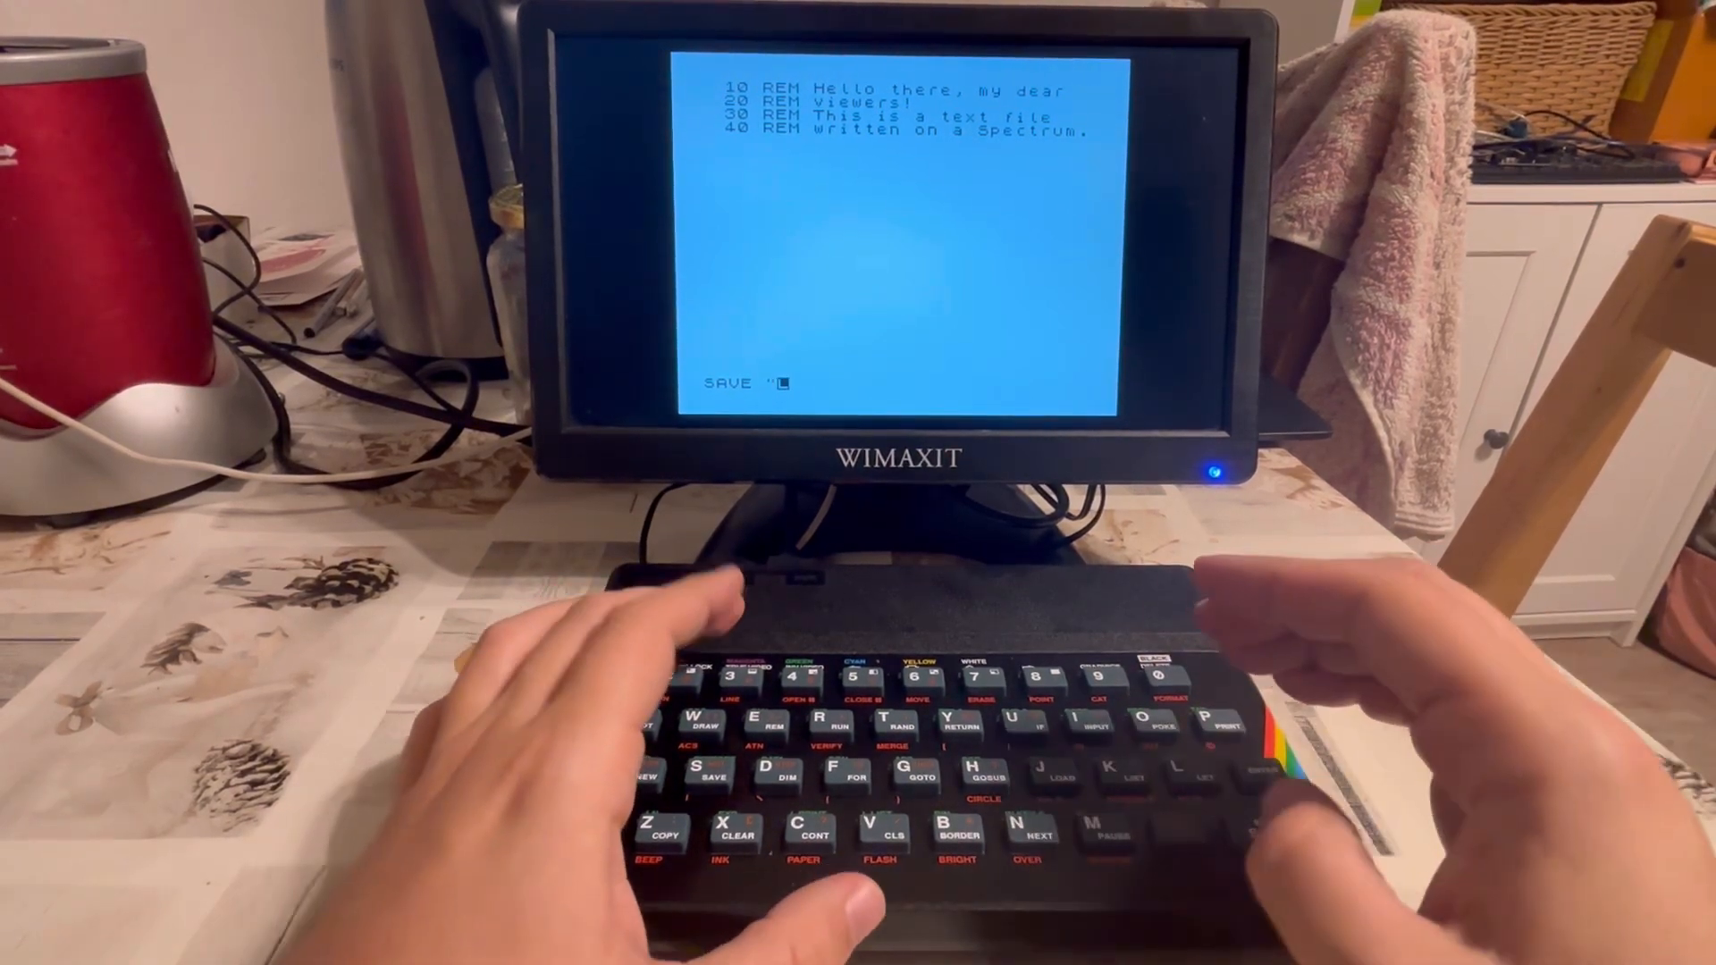
pyautogui.write('spec"')
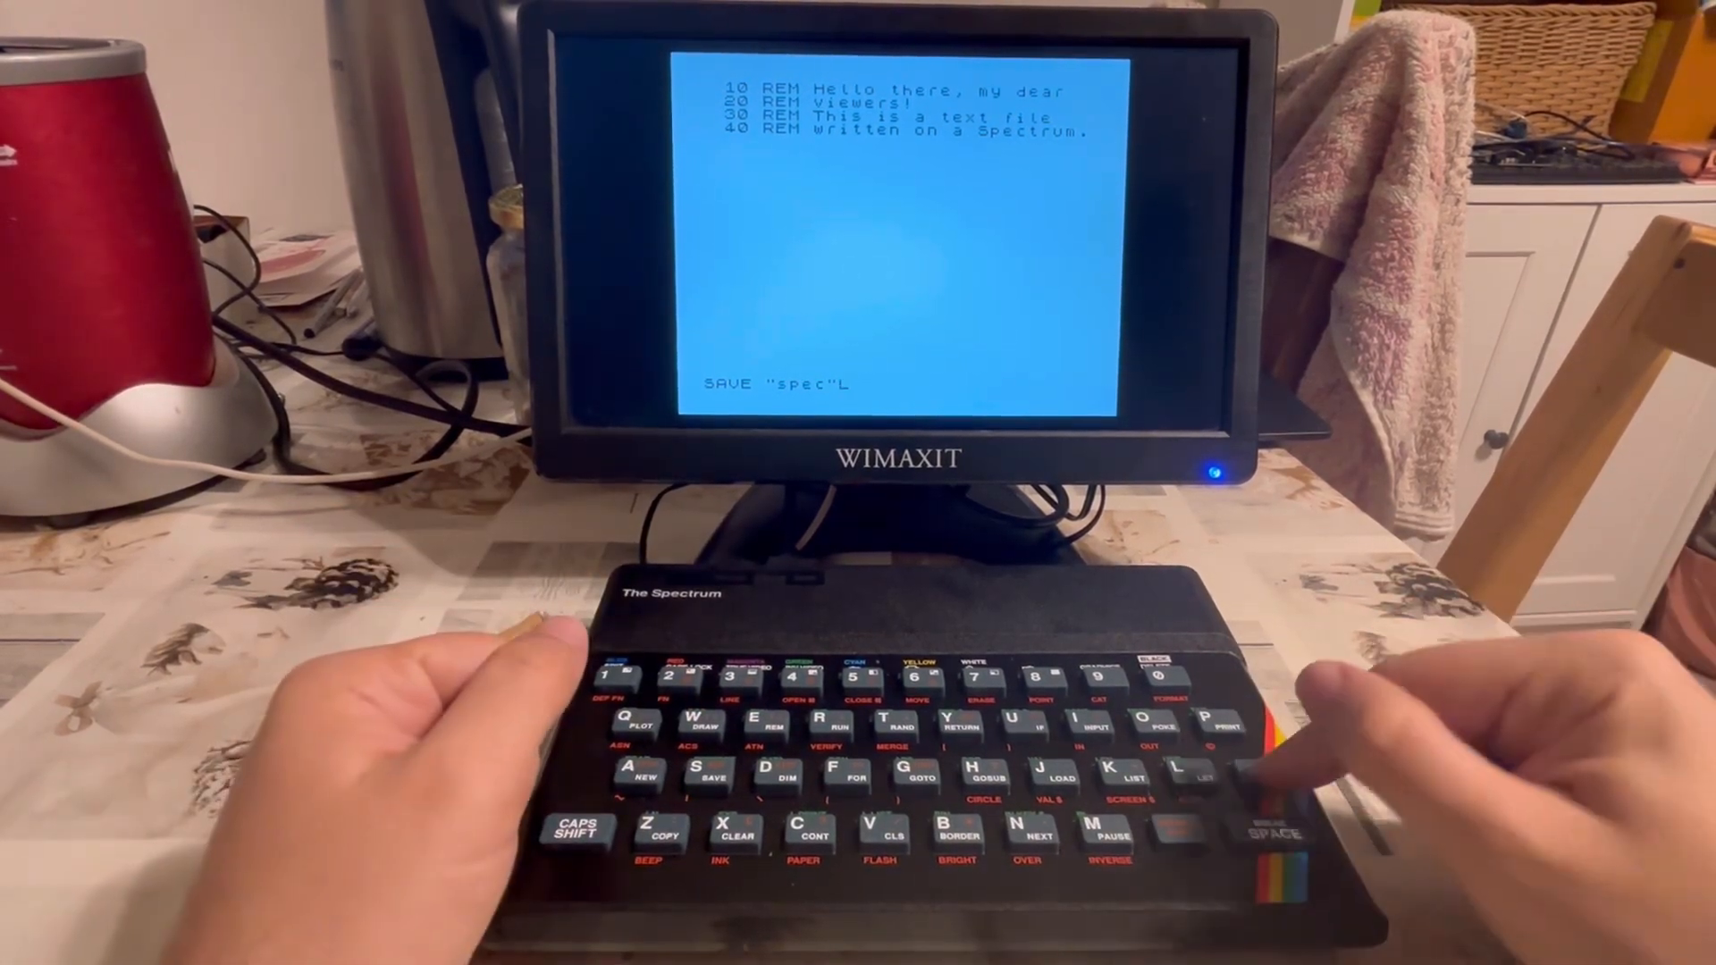
pyautogui.press('enter')
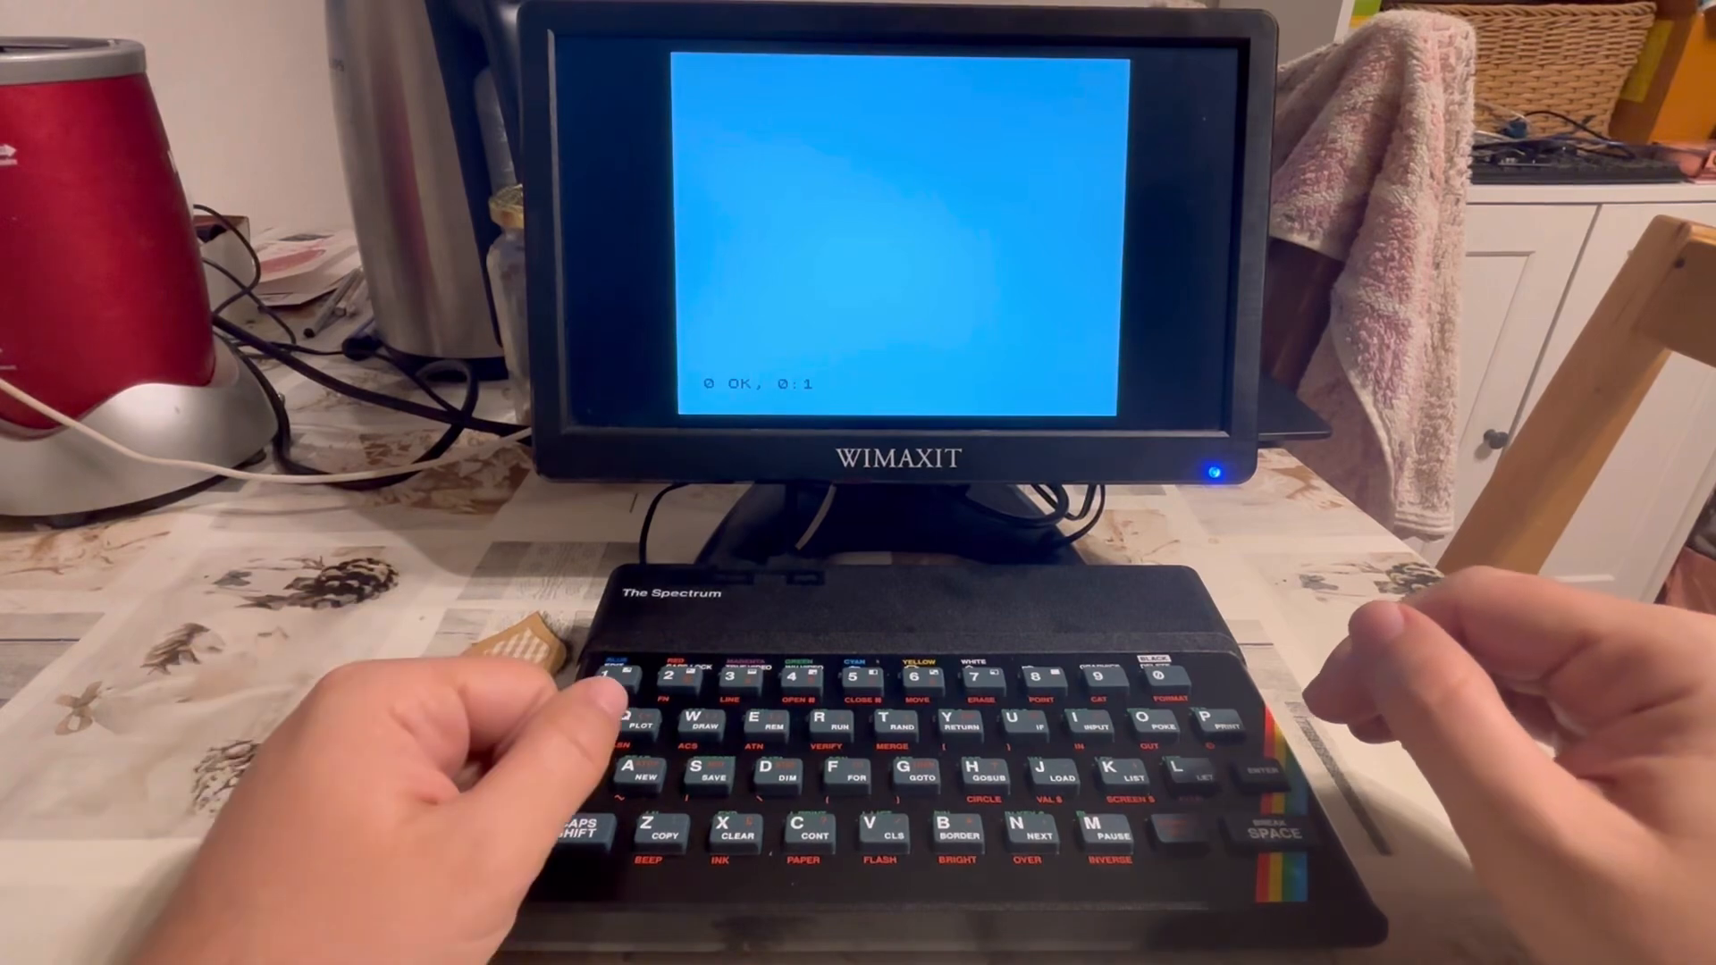
# Wait for the spec save to complete with the 0 OK, 0:1 report.
pyautogui.press('j')
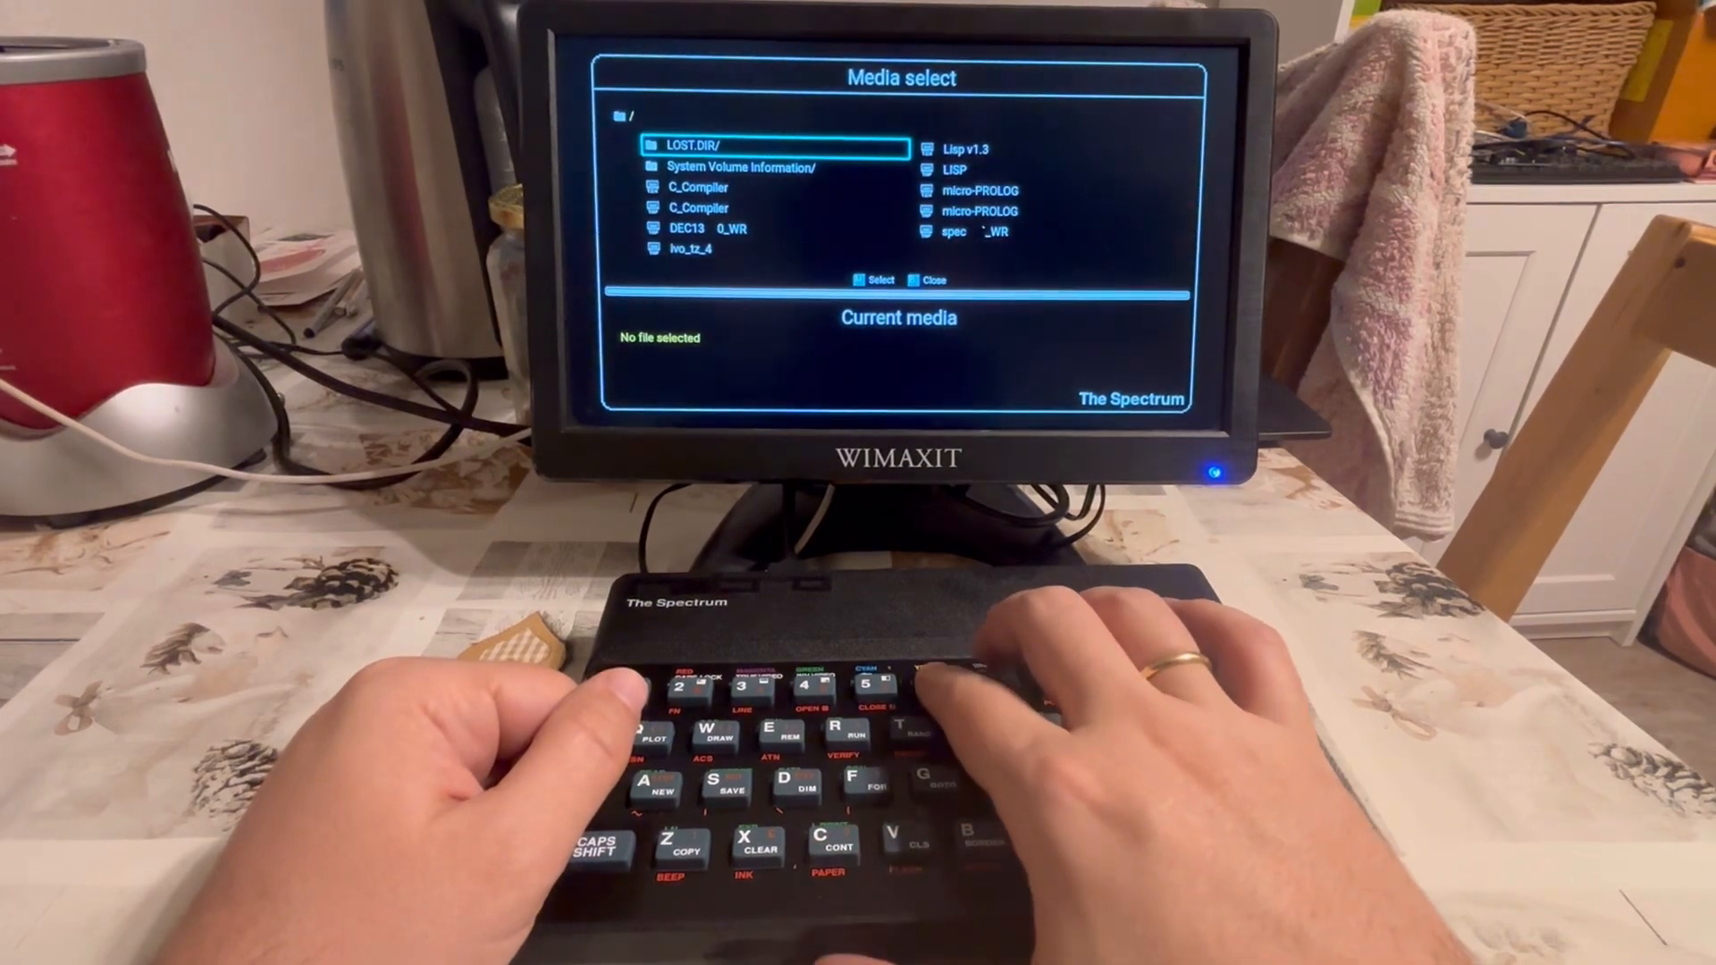
# Highlight the saved spec file in the Media select list.
pyautogui.press('down')
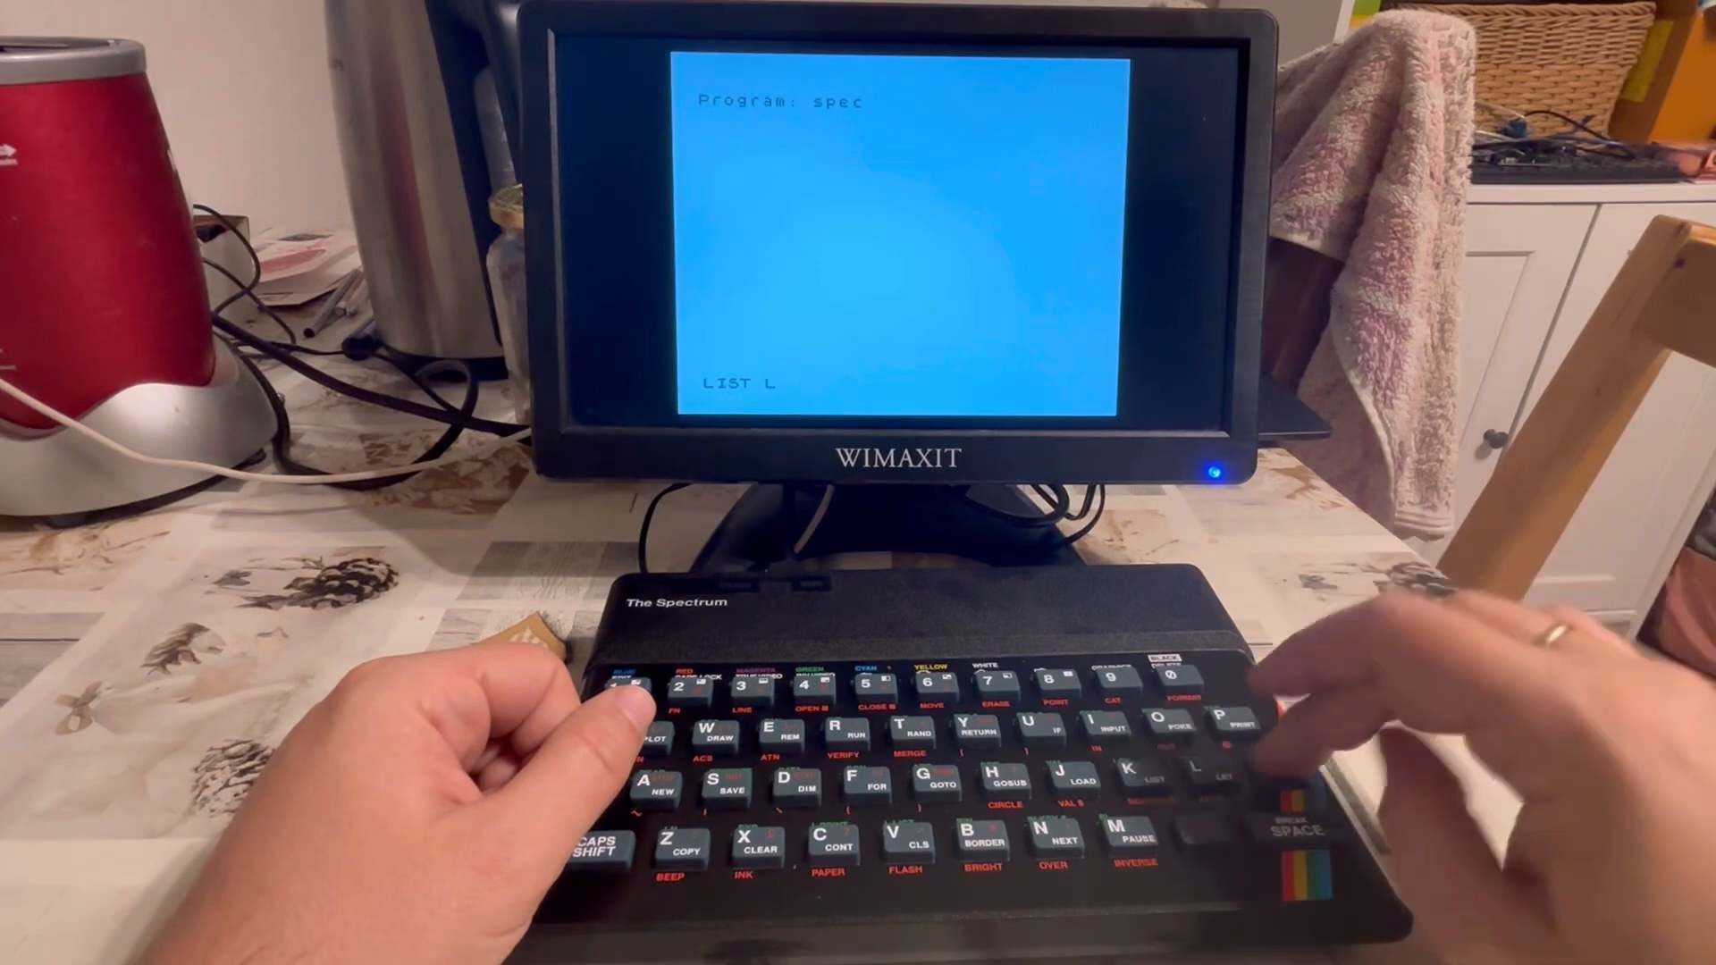
# Load the spec tape and list its four REM lines.
pyautogui.press('enter')
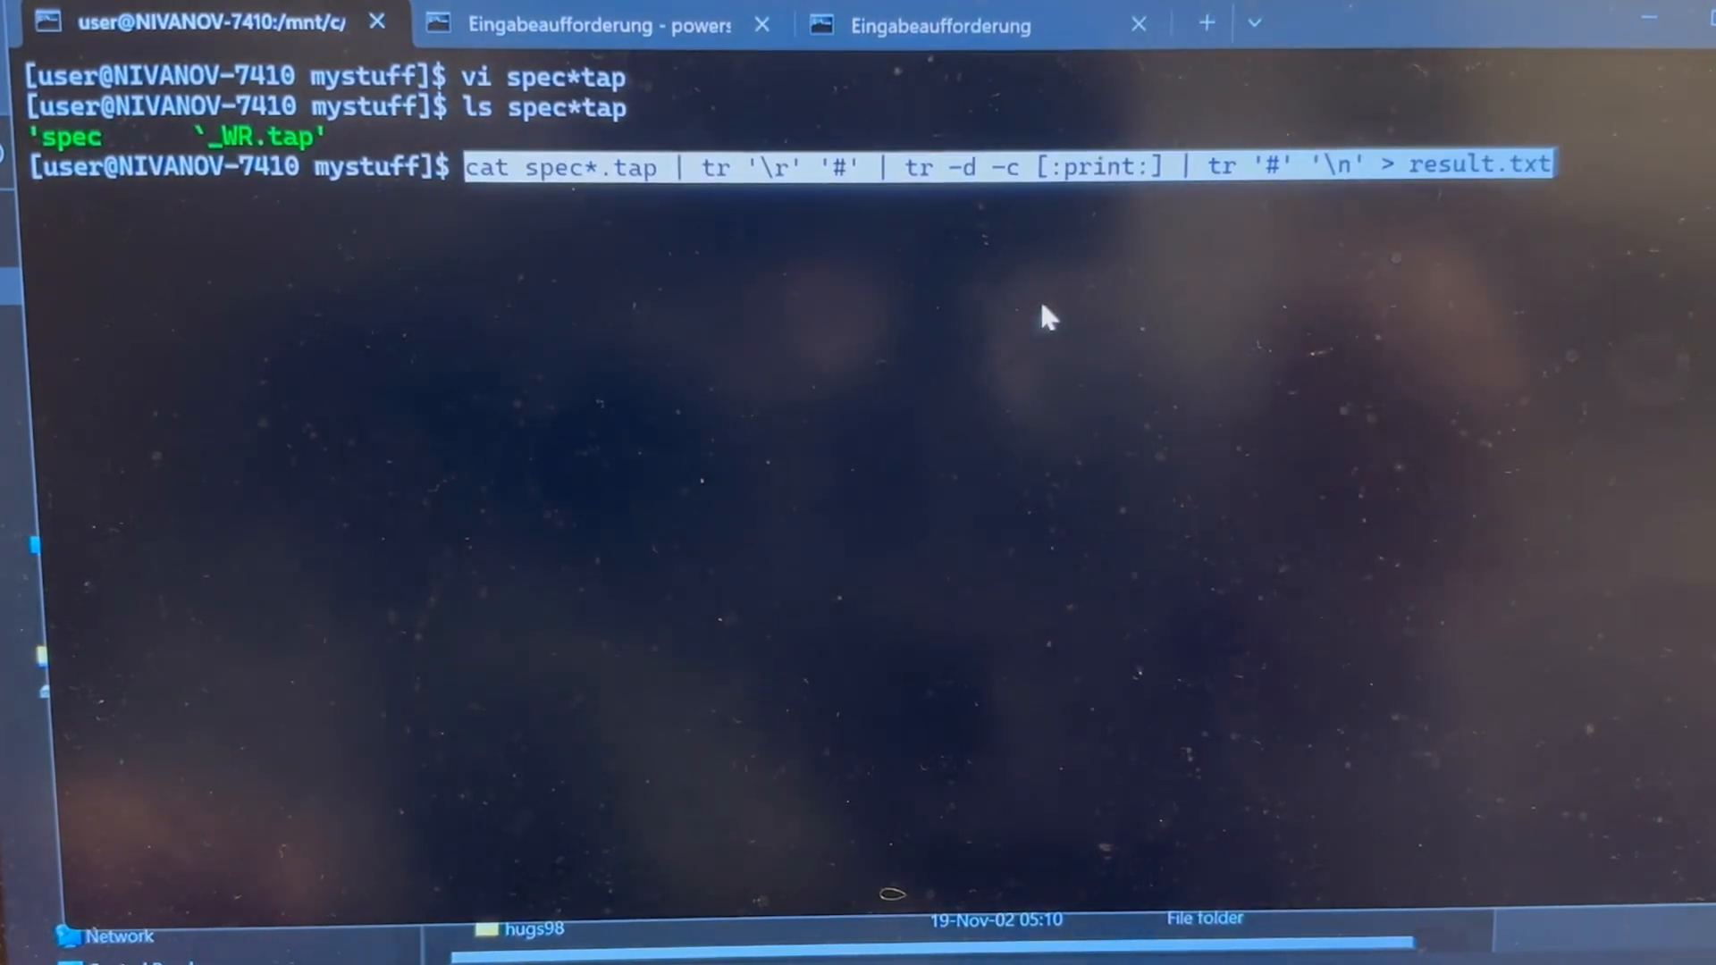
pyautogui.moveTo(580, 180)
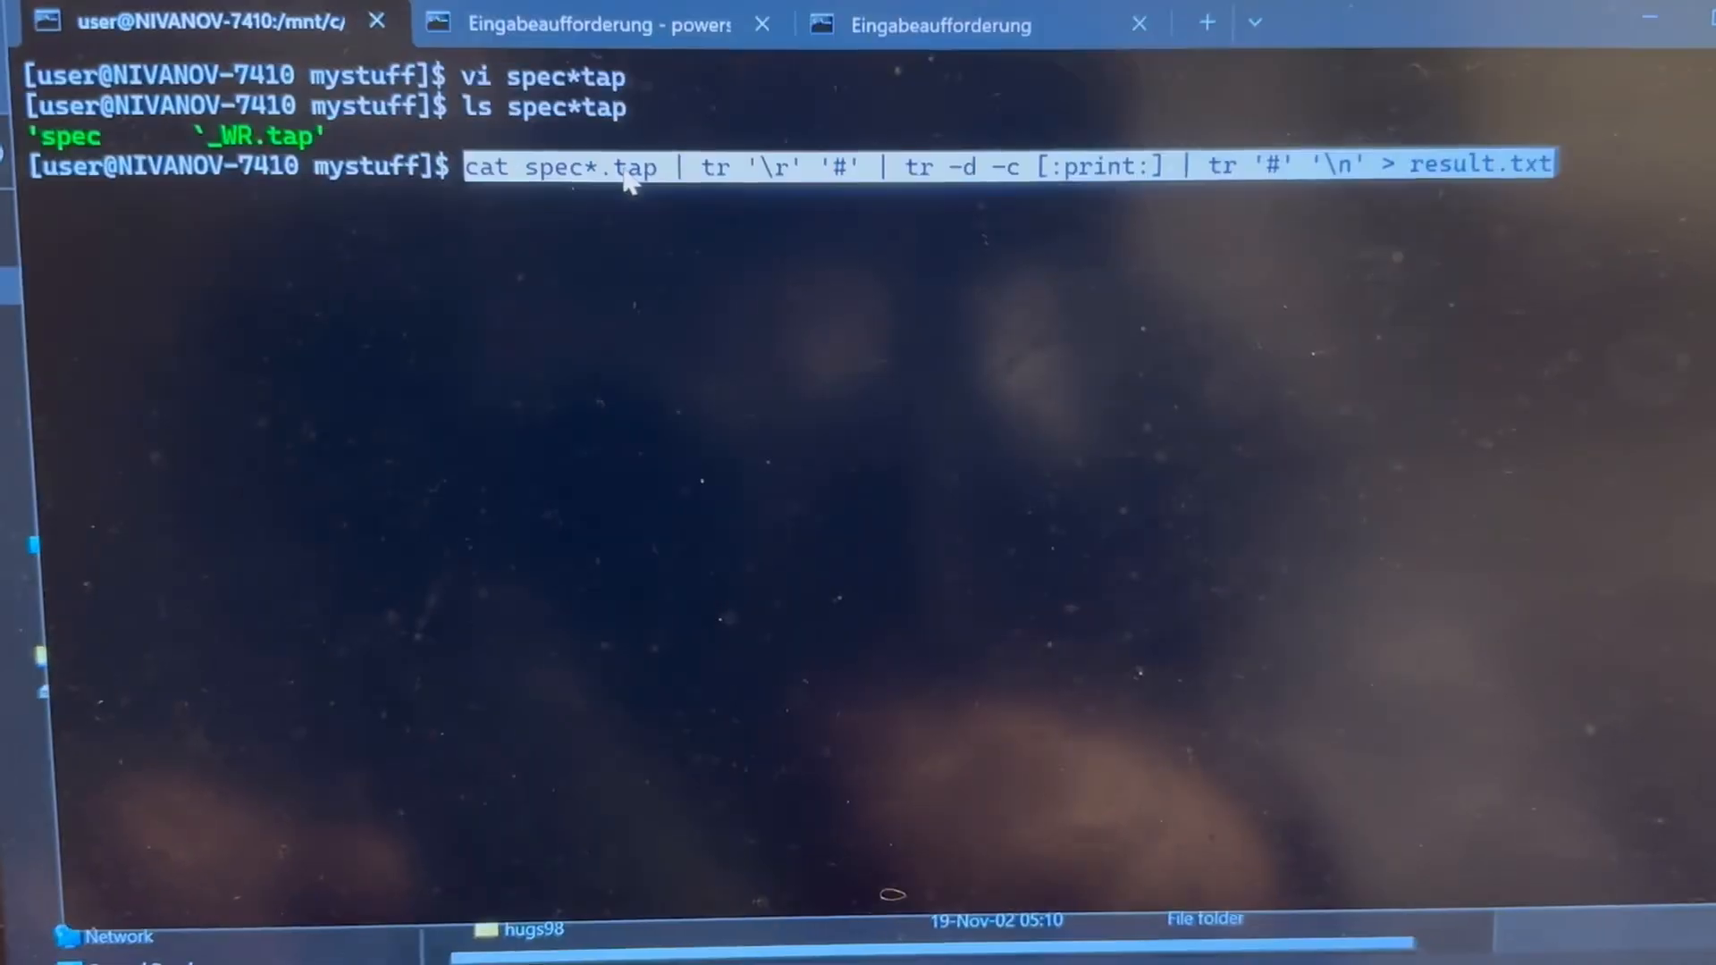
pyautogui.moveTo(651, 192)
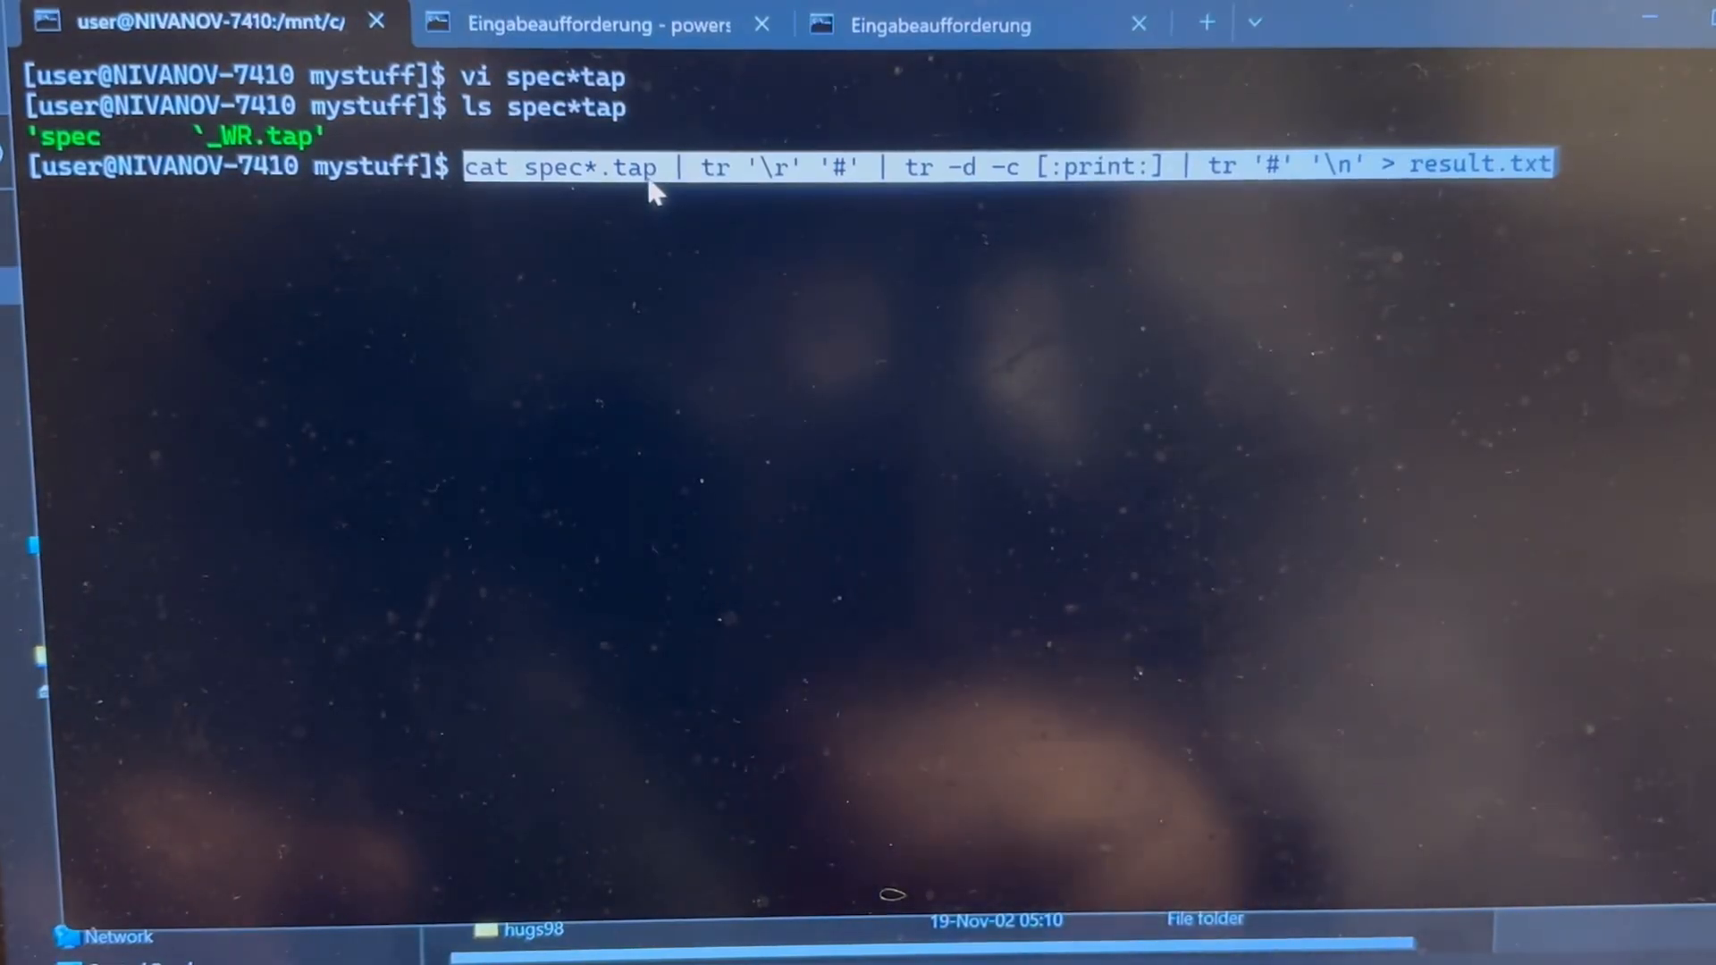
pyautogui.moveTo(771, 191)
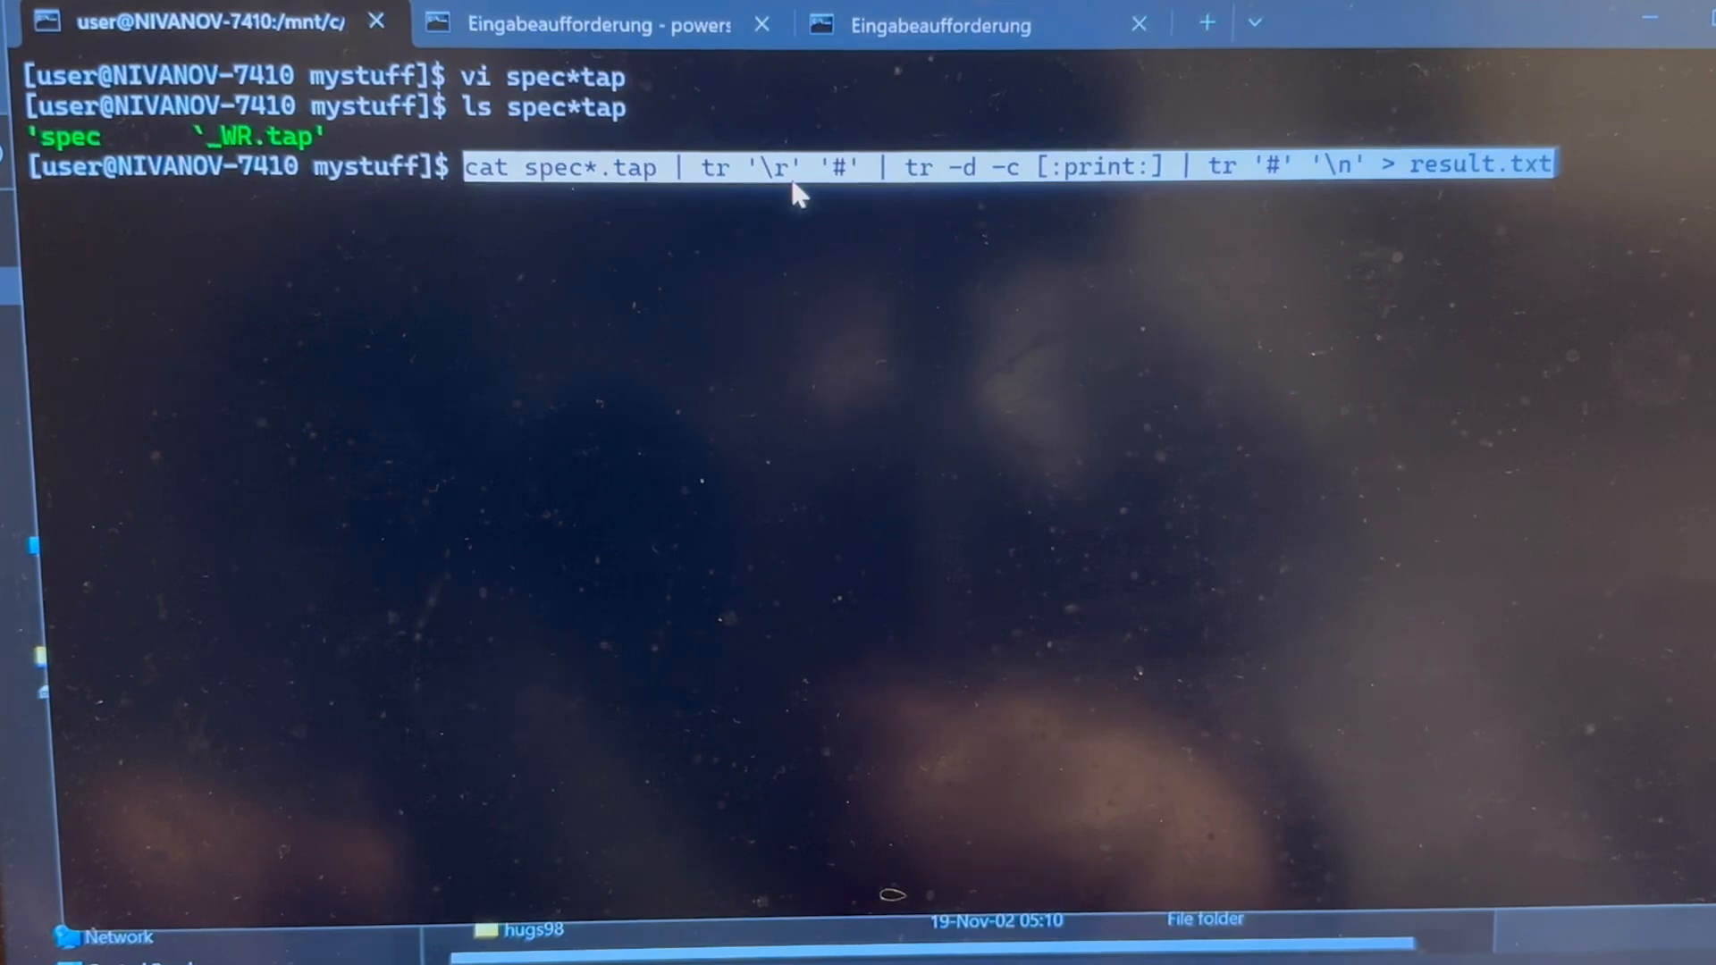
pyautogui.moveTo(859, 191)
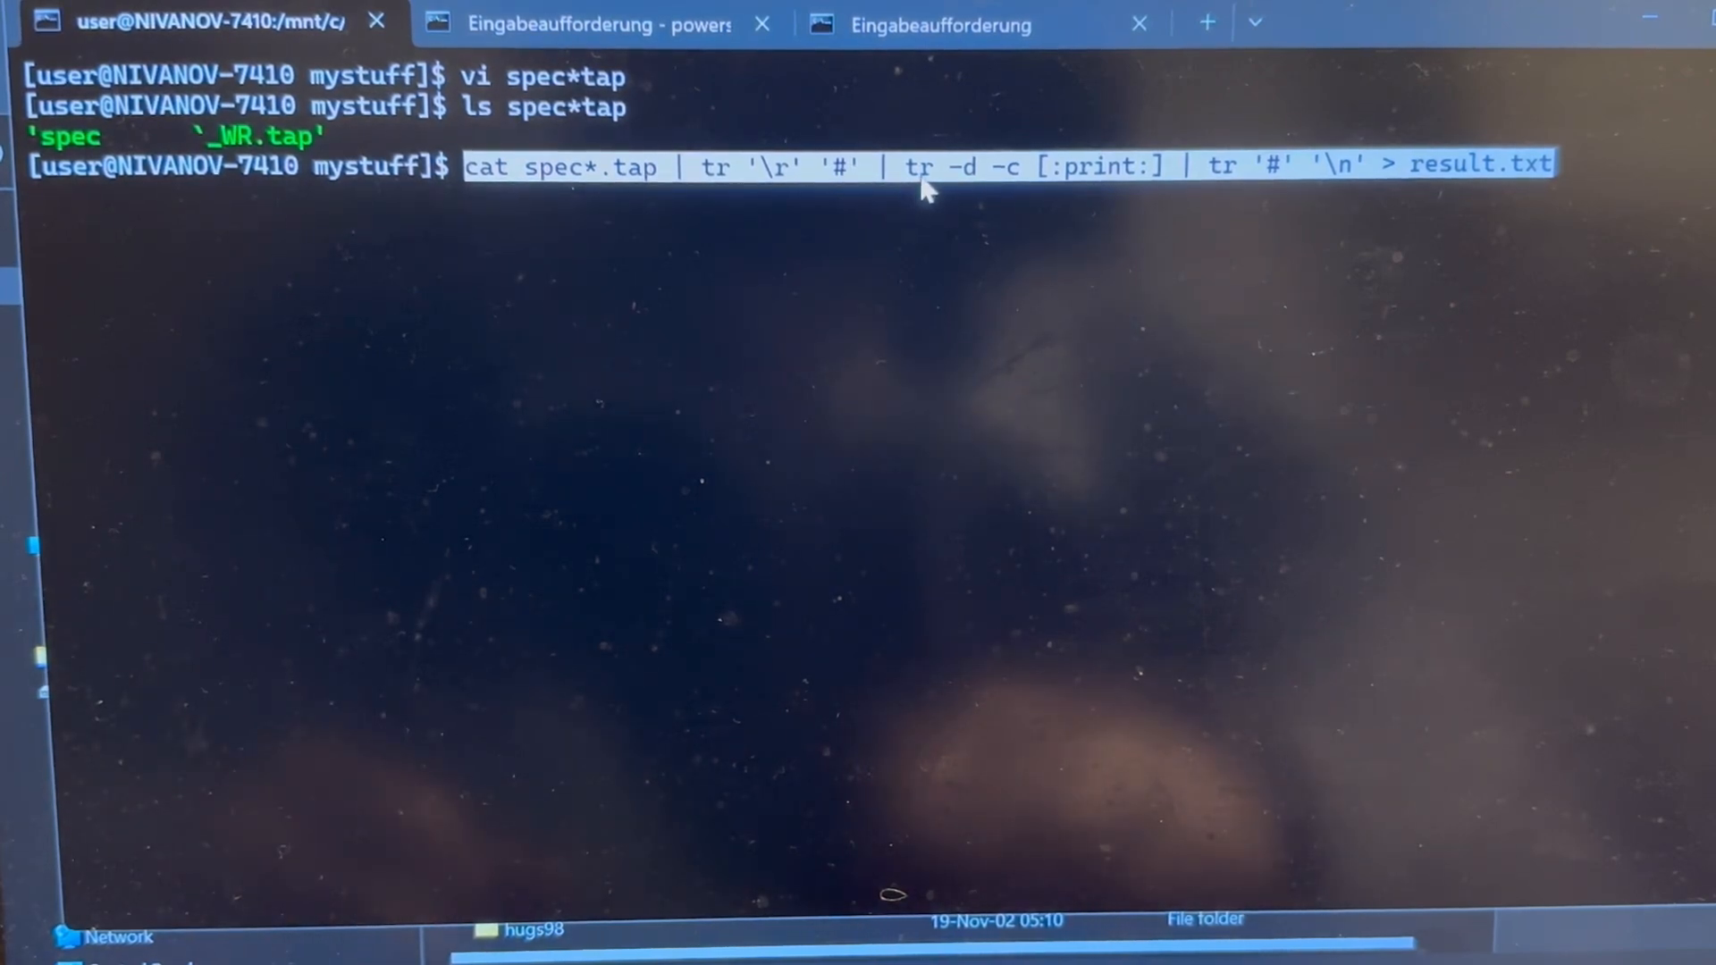
pyautogui.moveTo(974, 193)
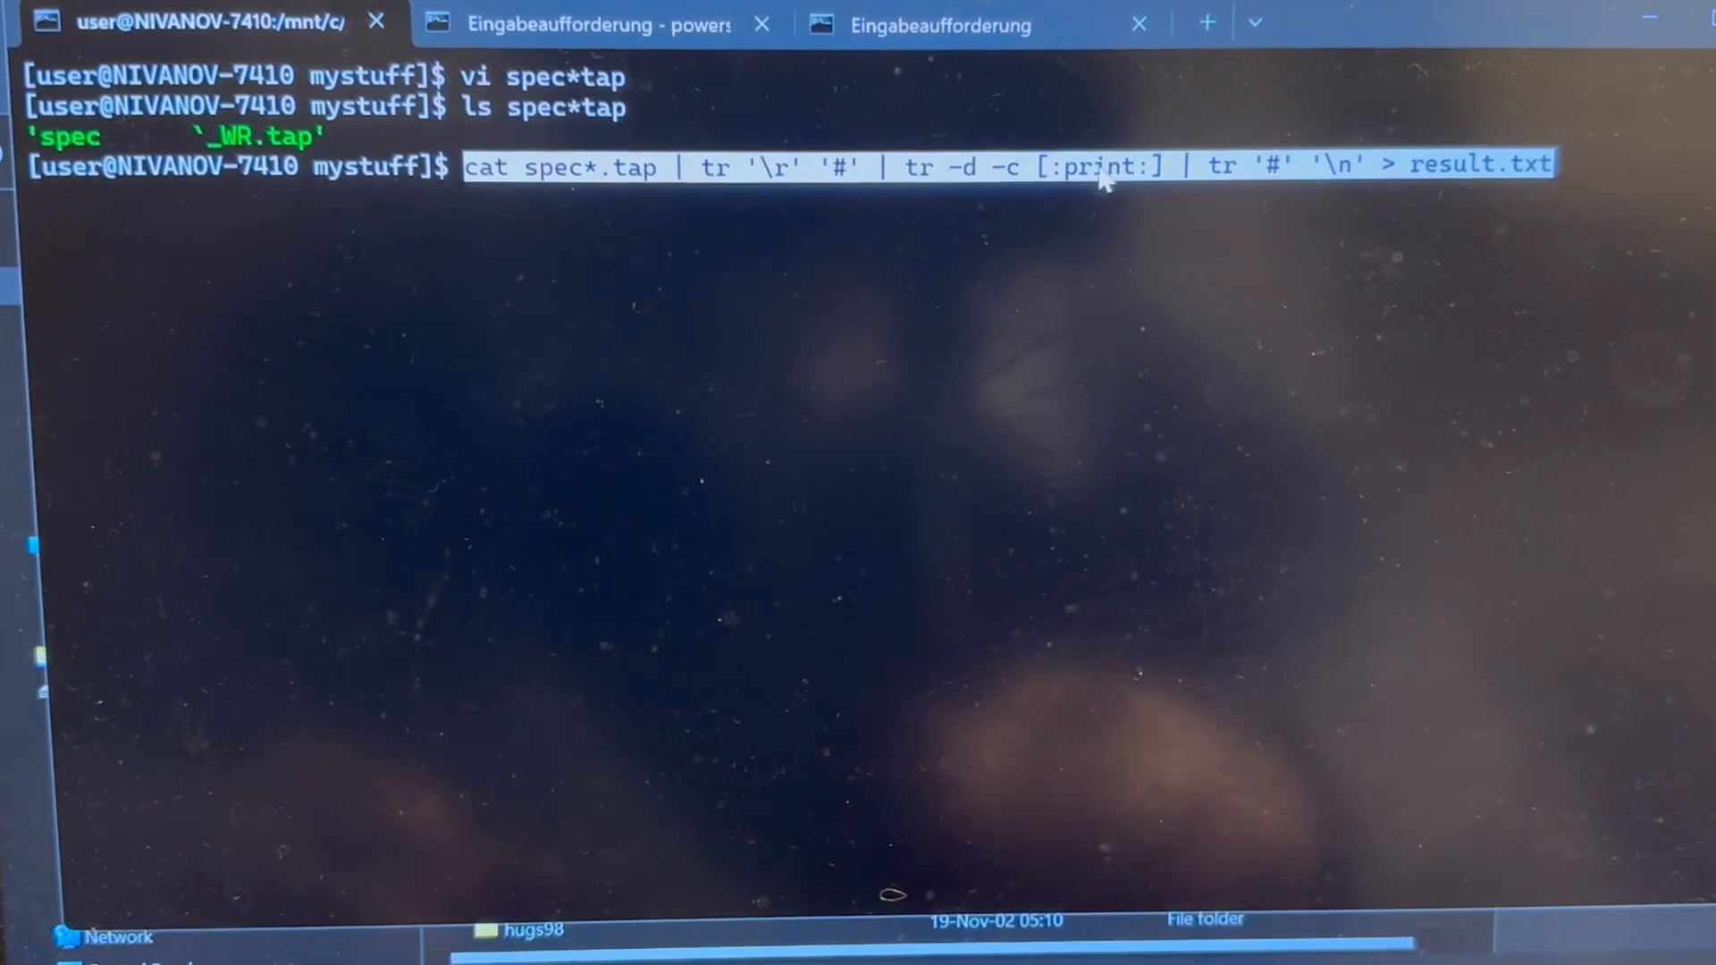
pyautogui.moveTo(1018, 192)
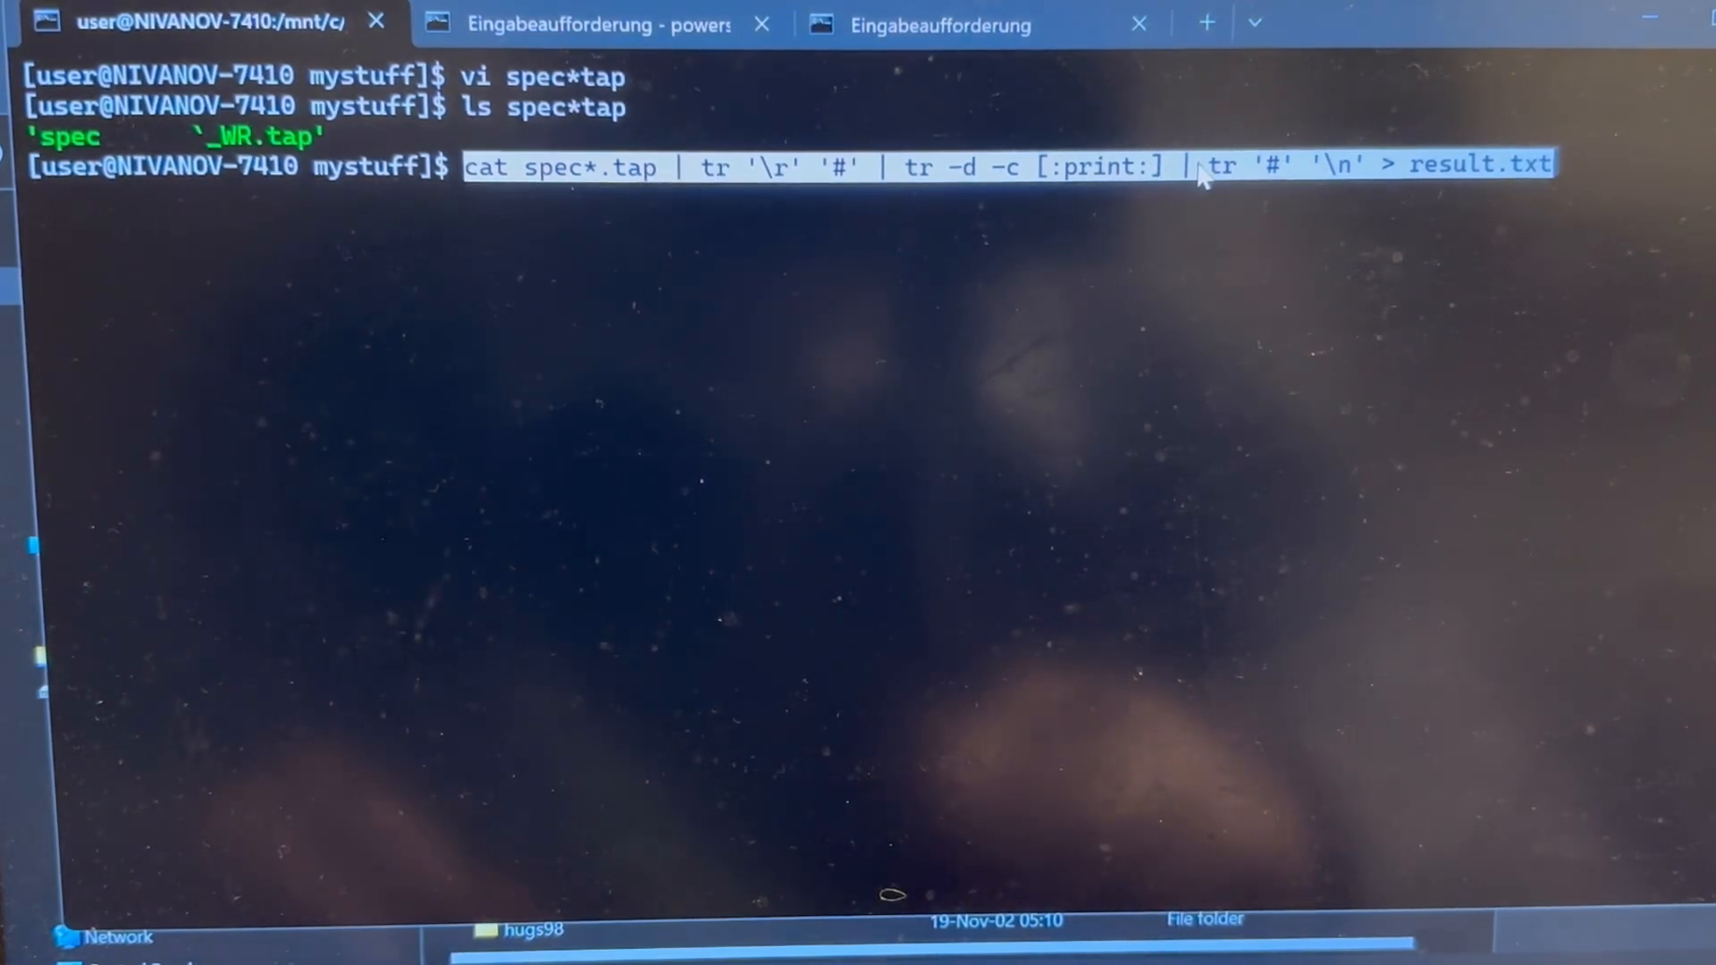
pyautogui.moveTo(1248, 186)
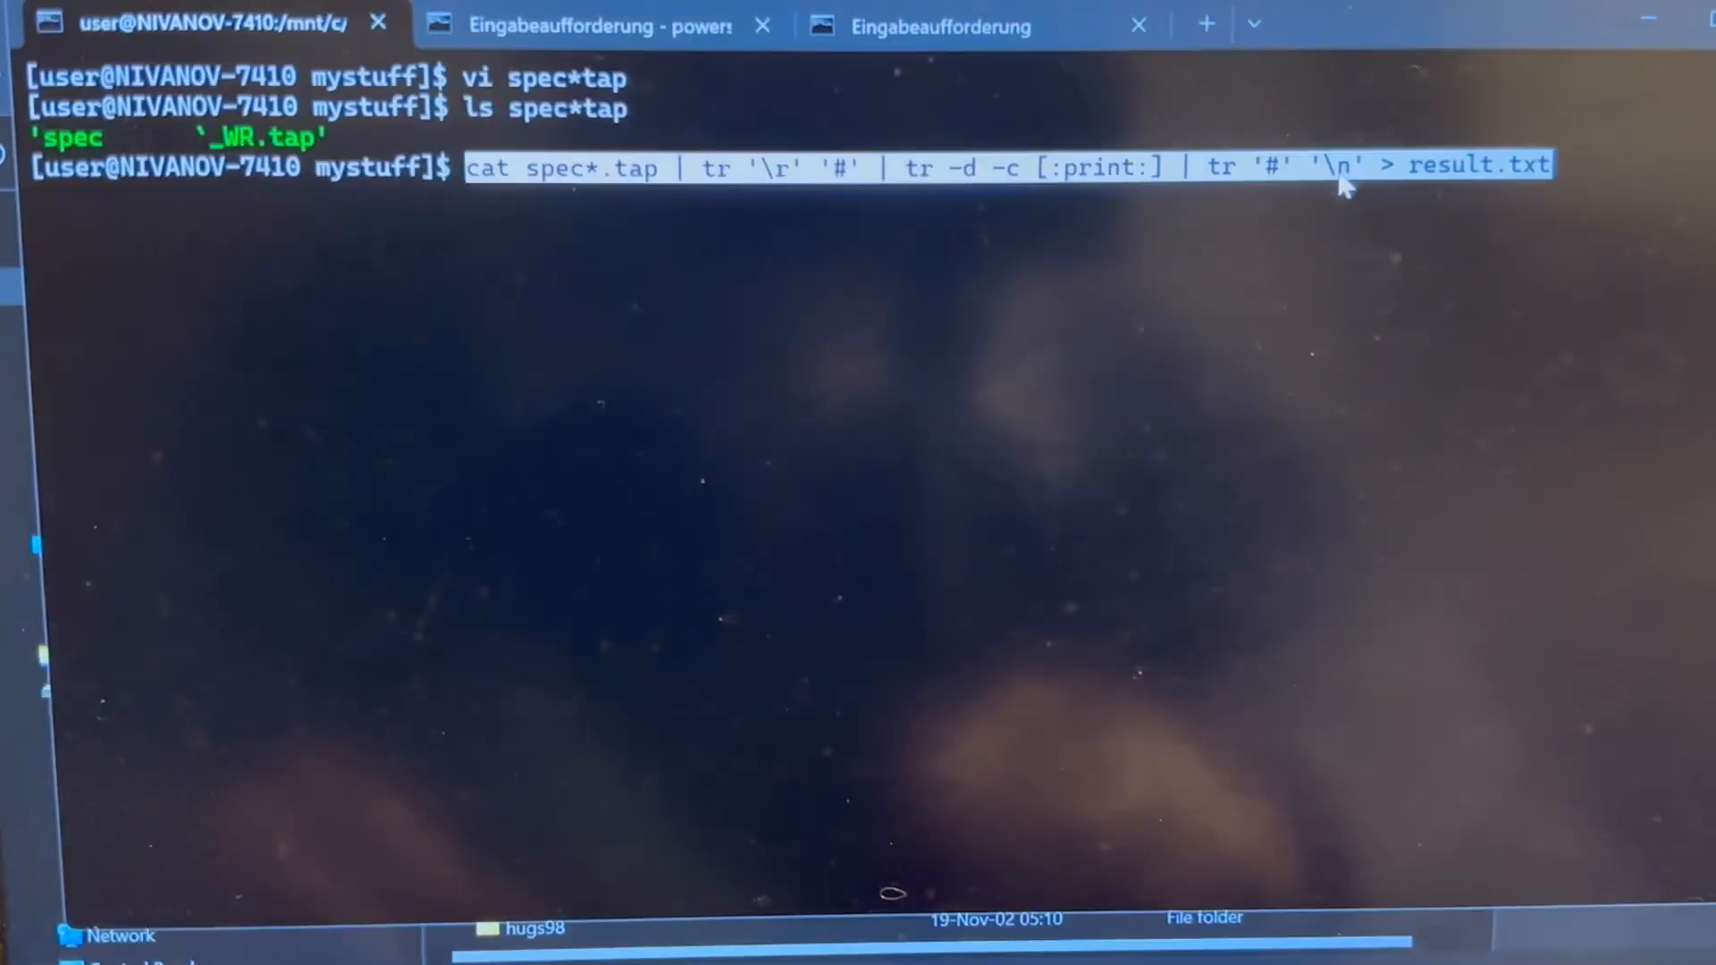
pyautogui.moveTo(1581, 183)
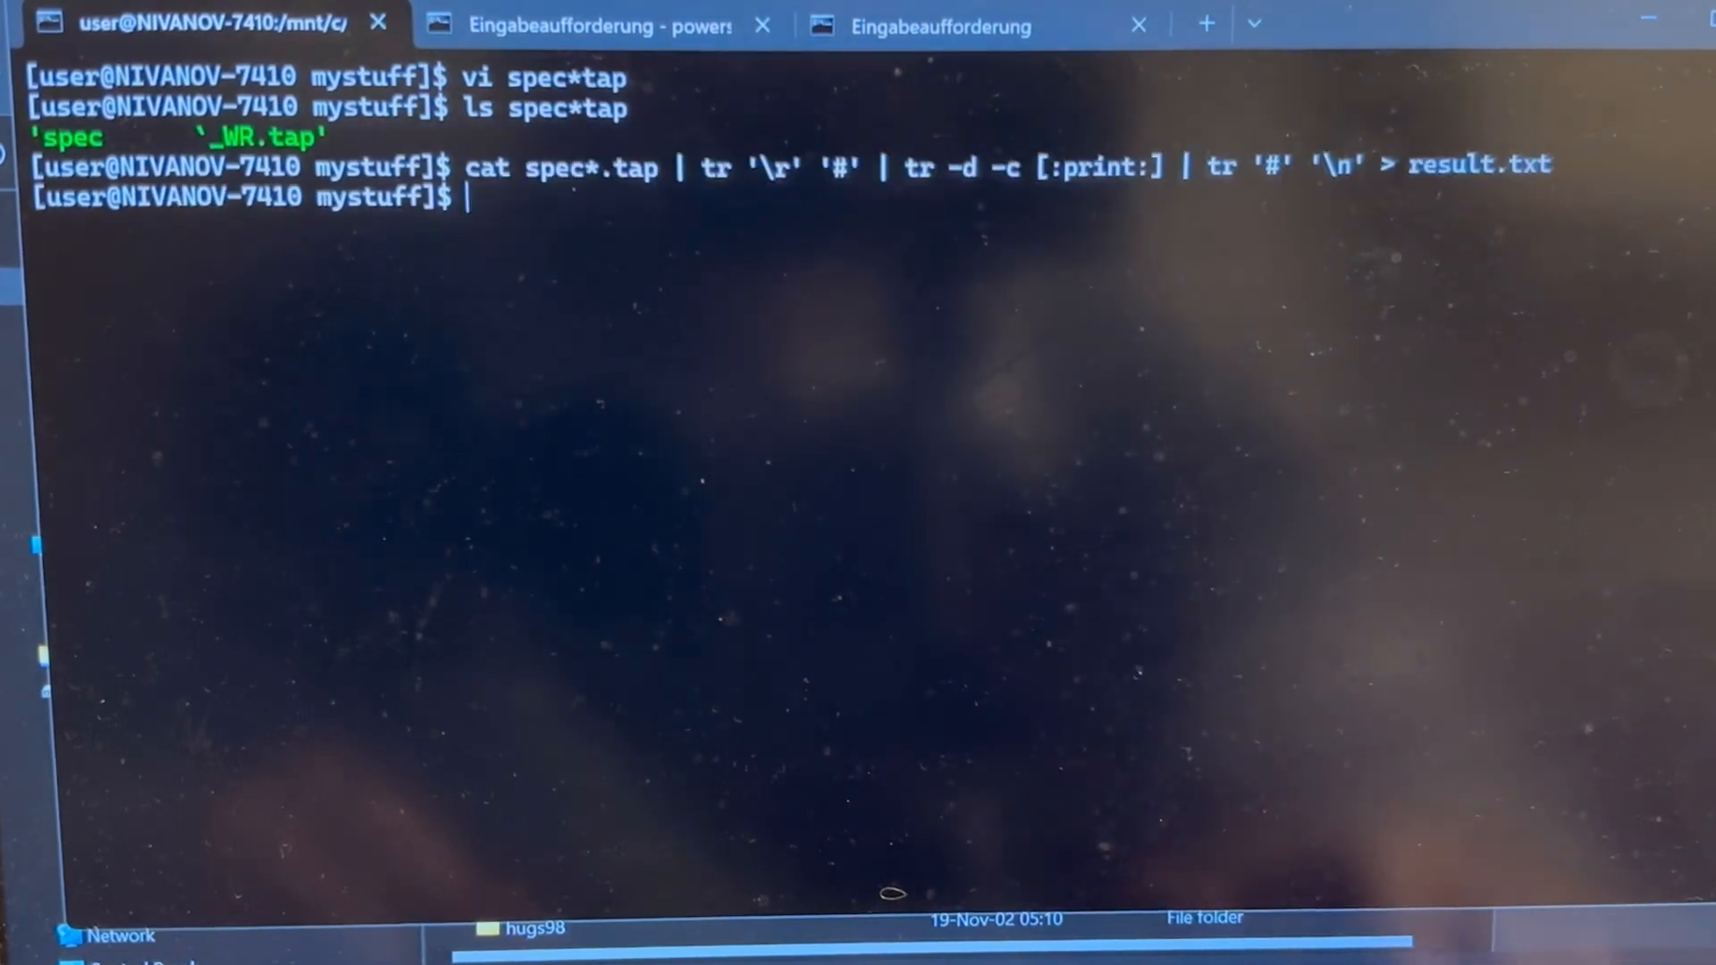
# Print result.txt with cat to show the four cleaned Spectrum text lines.
pyautogui.write('cat')
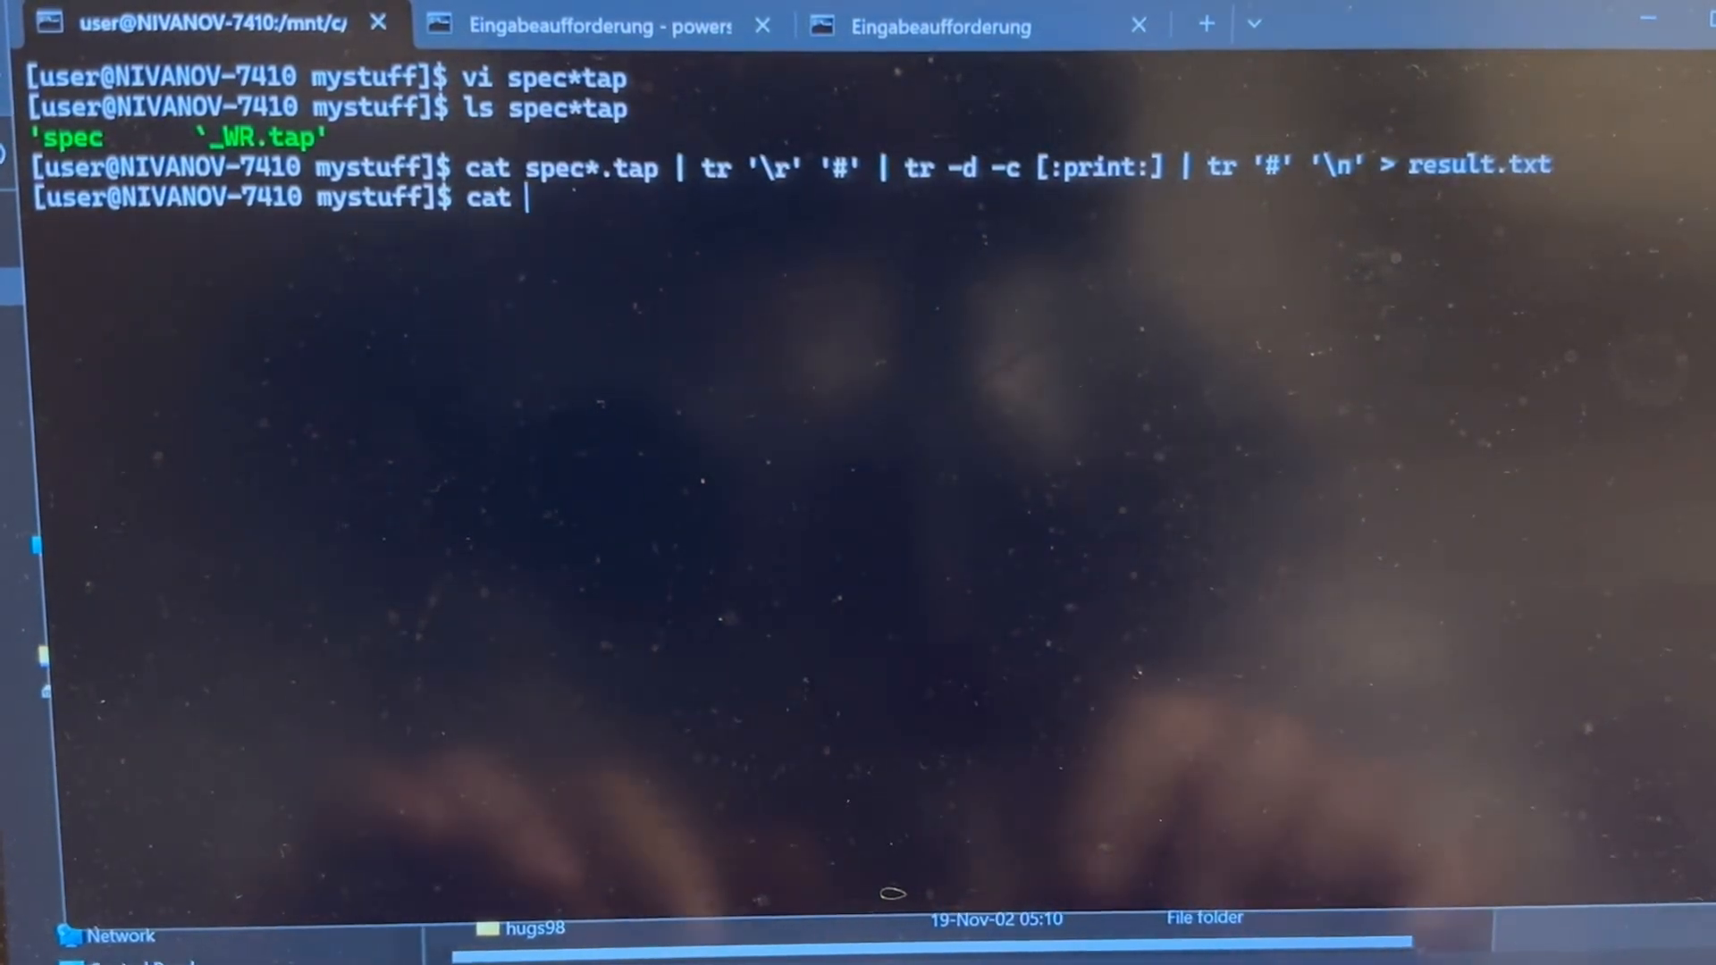
pyautogui.write('result.txt')
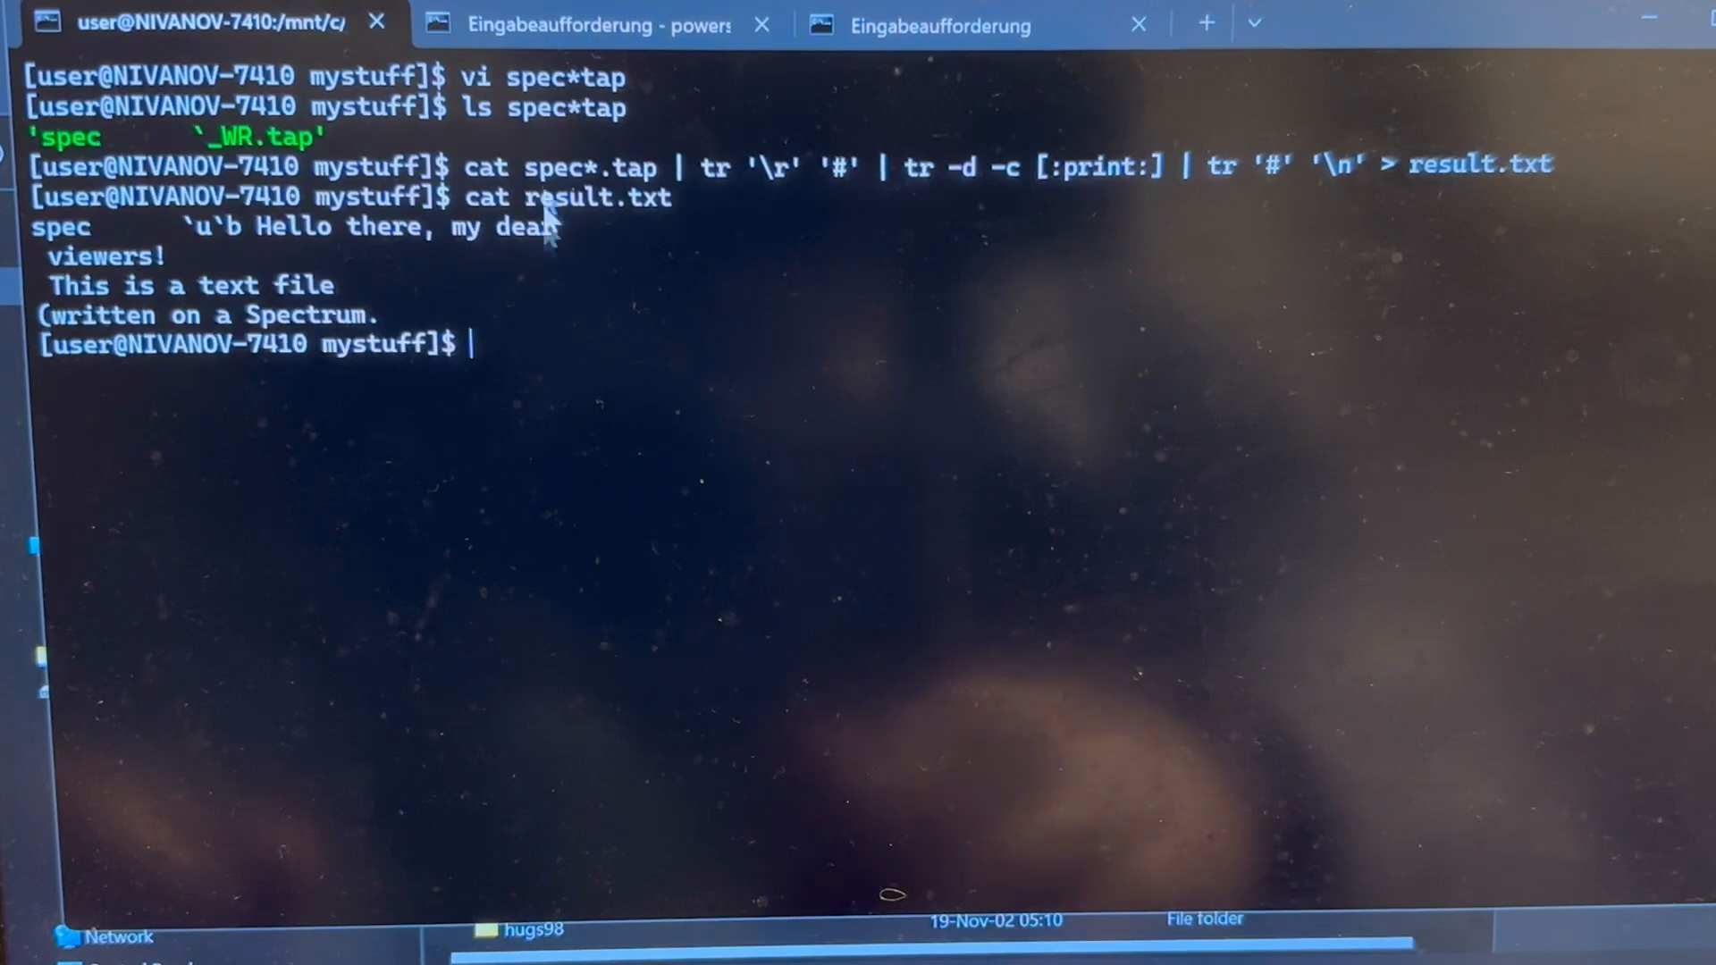
pyautogui.click(585, 24)
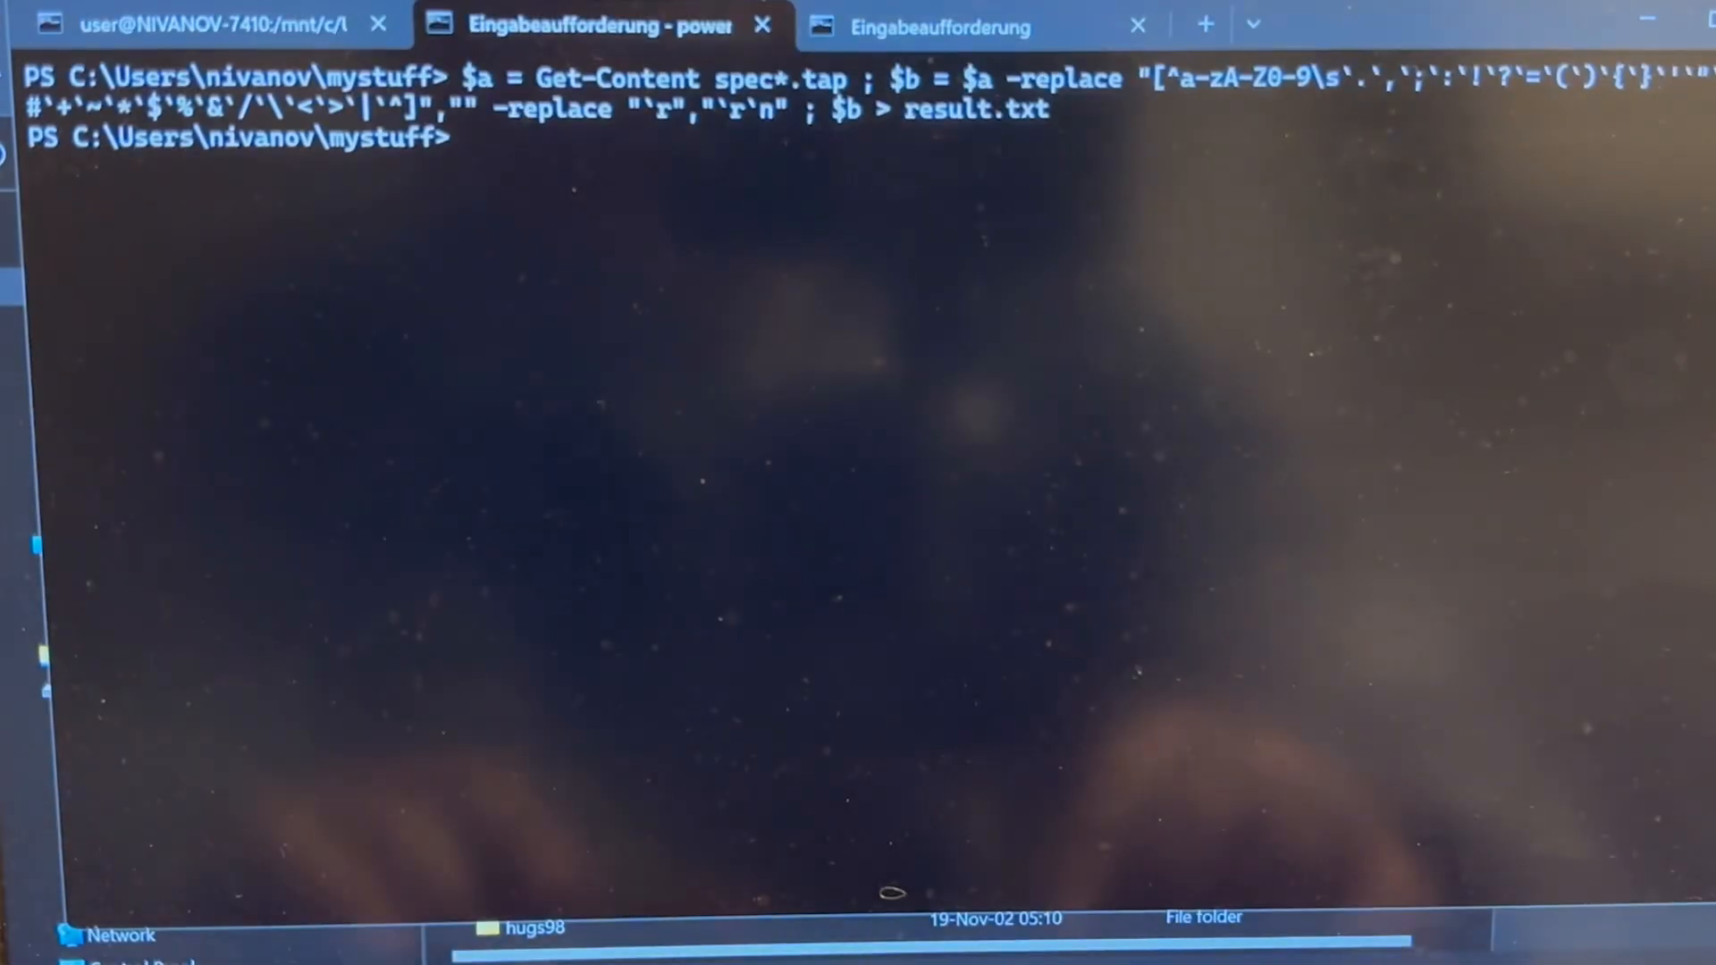
# Run Get-Content result.txt in PowerShell, then return to the bash tab to compare.
pyautogui.write('Get-Content result.txt')
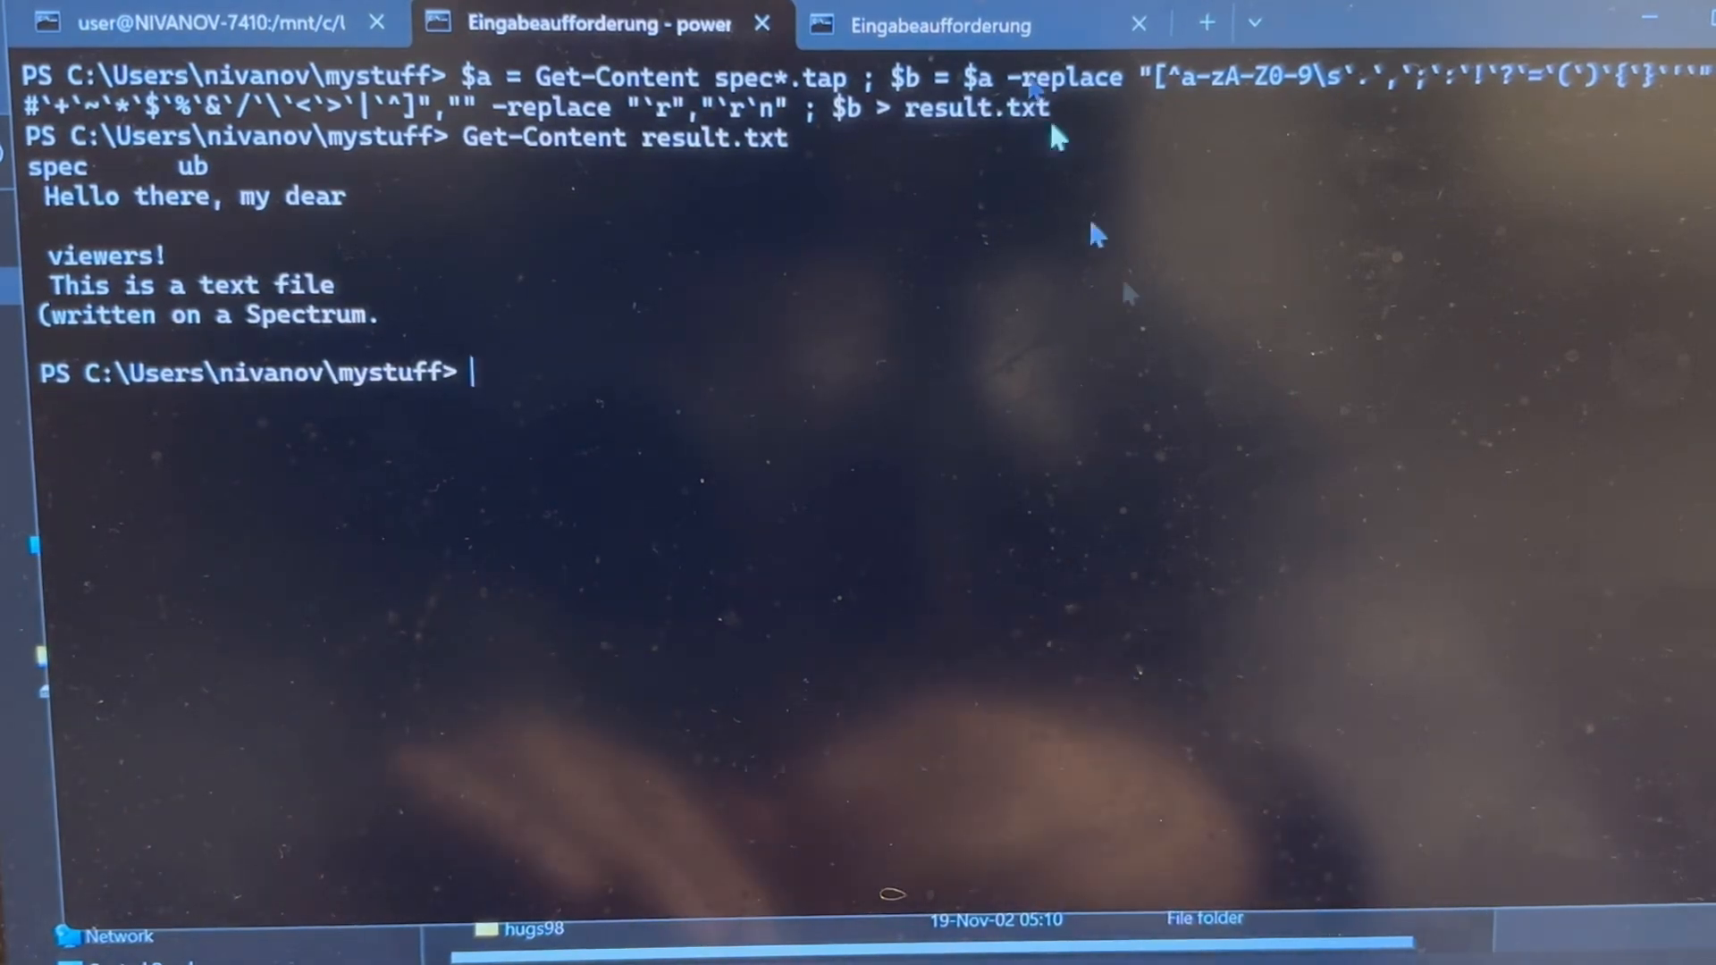
pyautogui.click(197, 24)
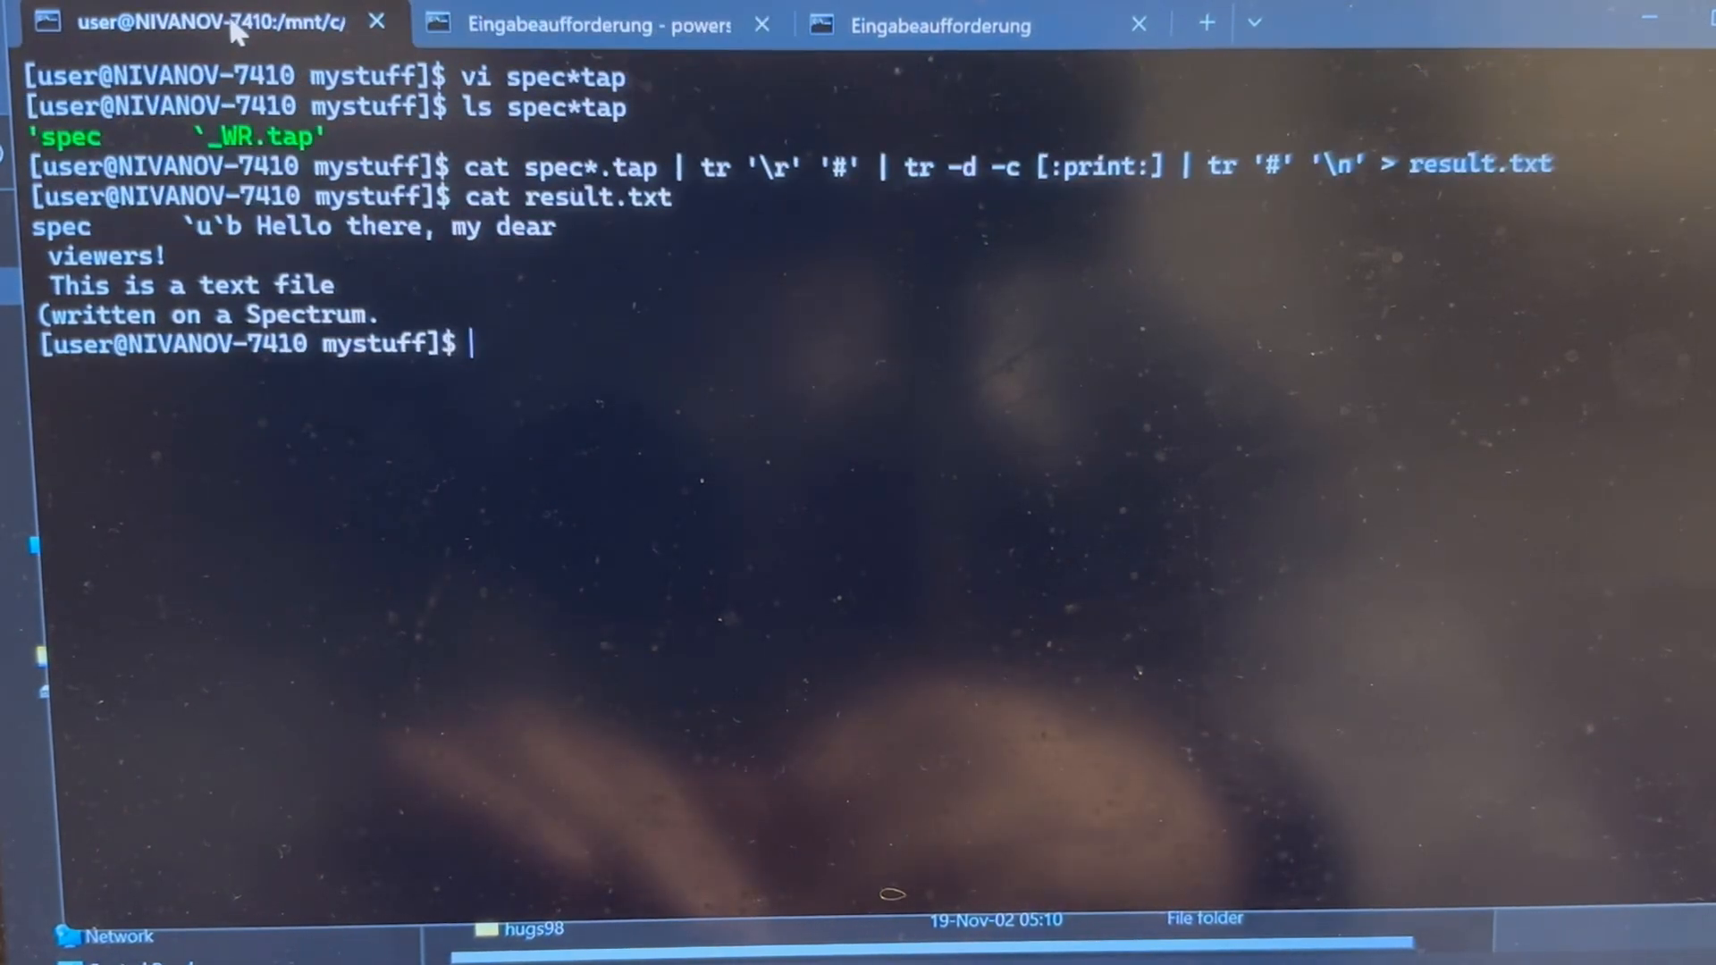